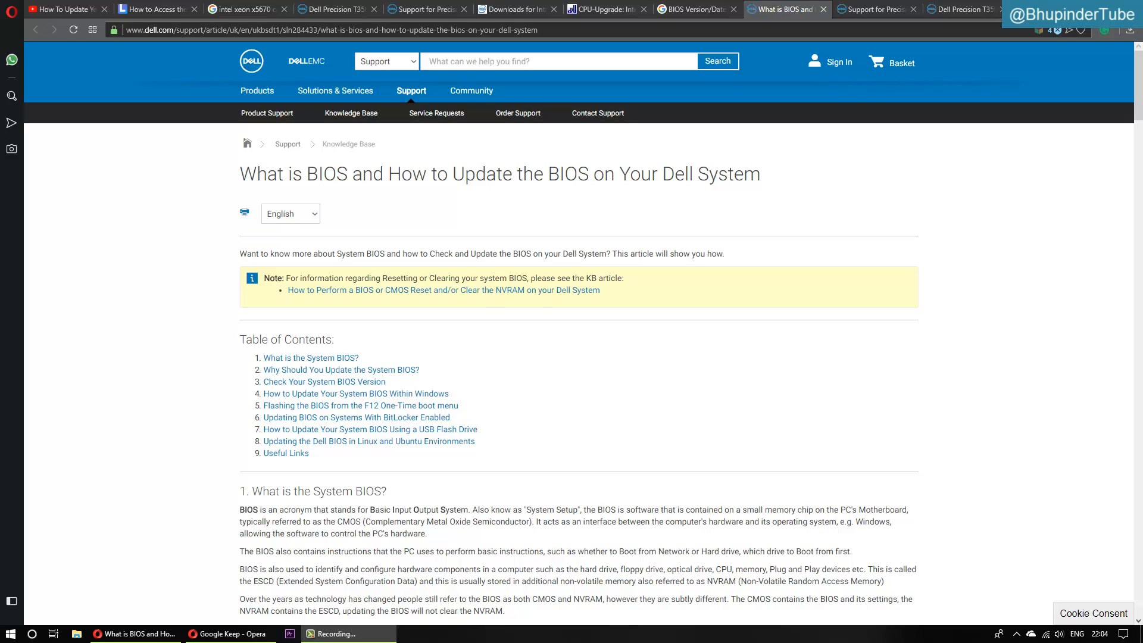
{"action": "mouse_move", "coordinate": [514, 227]}
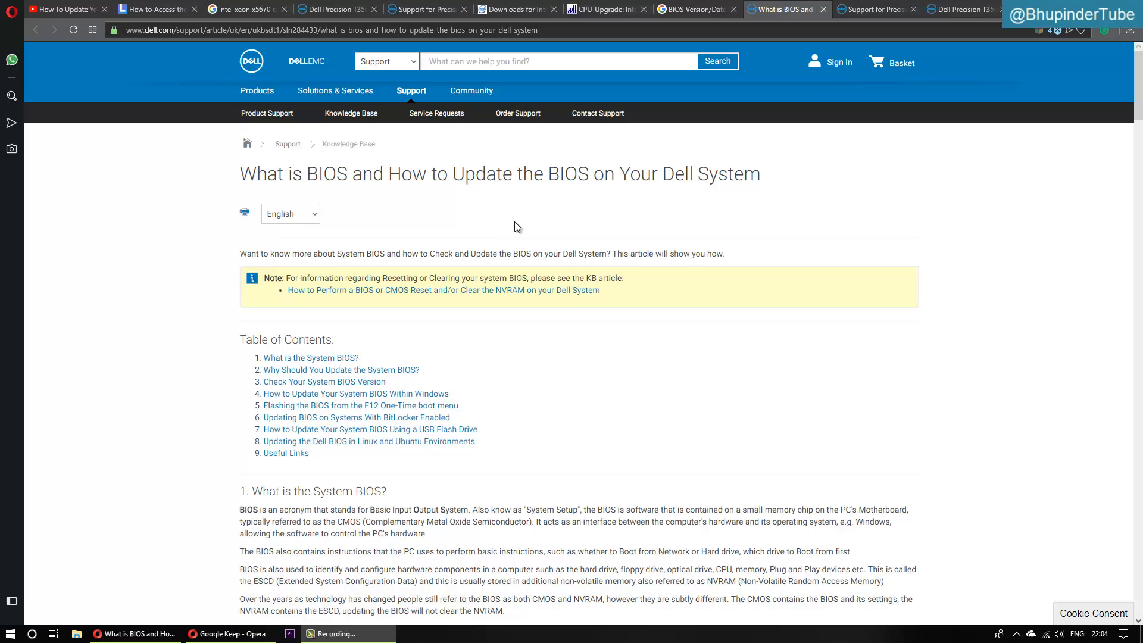
{"action": "mouse_move", "coordinate": [502, 227]}
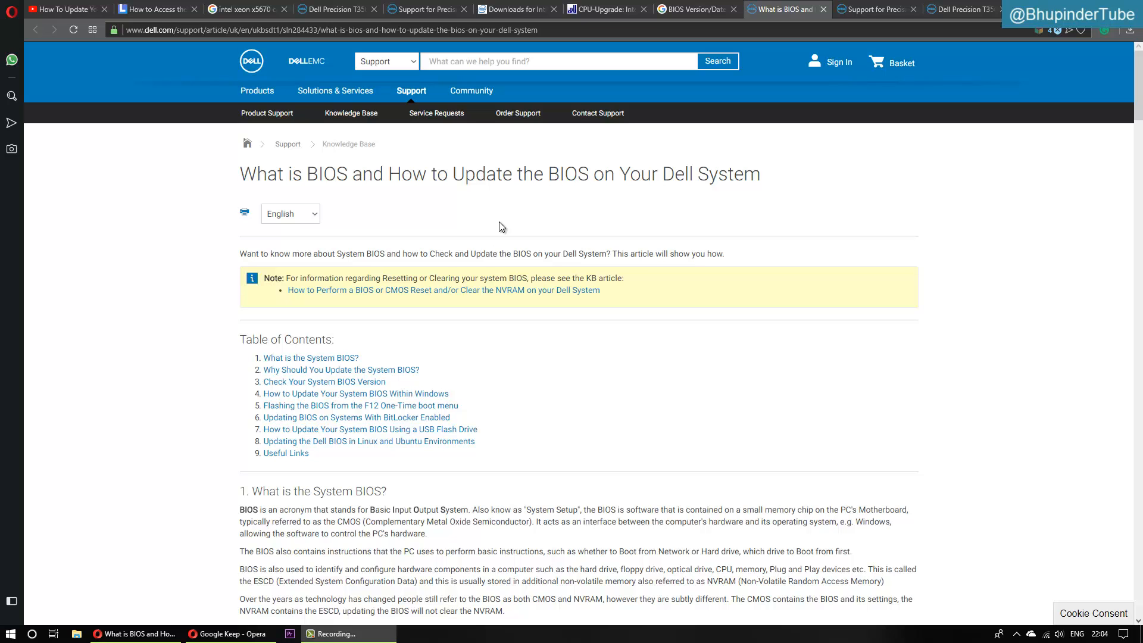
- Search the Start menu for 'sys' to find System Information
{"action": "left_click", "coordinate": [10, 633]}
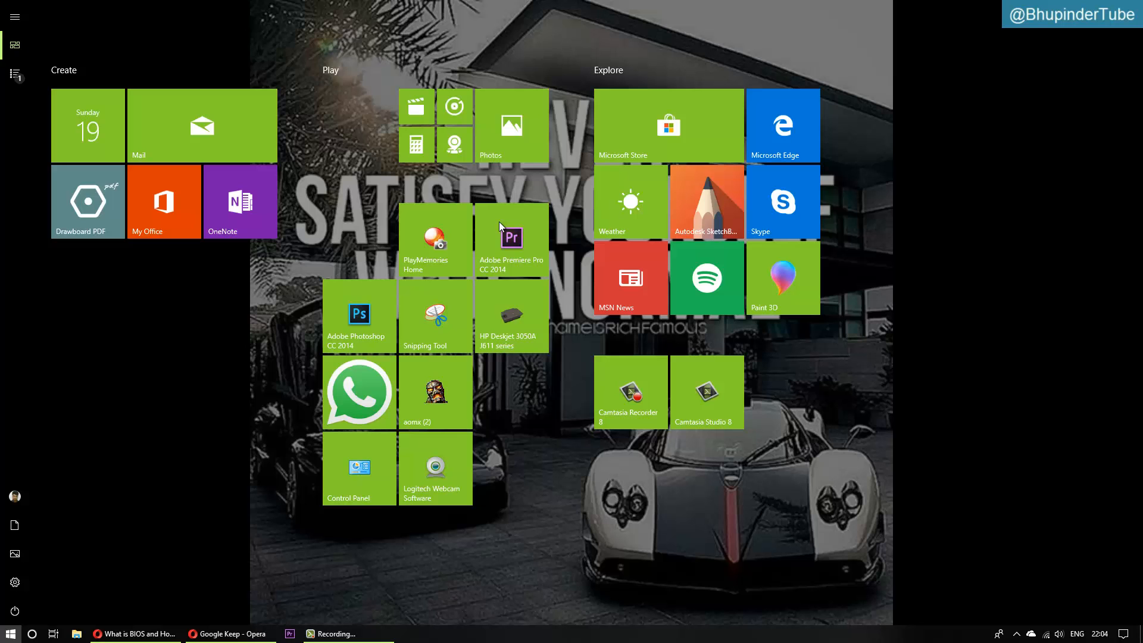
{"action": "type", "text": "sys"}
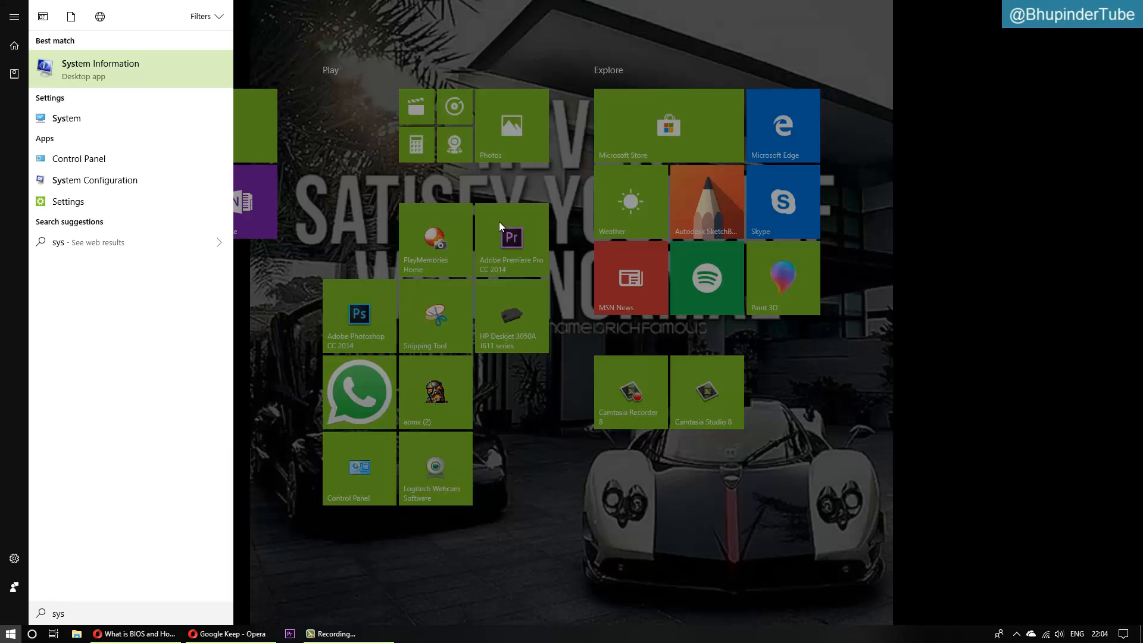
- Launch System Information and read BIOS version Dell Inc. A02, 22/05/2009
{"action": "left_click", "coordinate": [100, 68]}
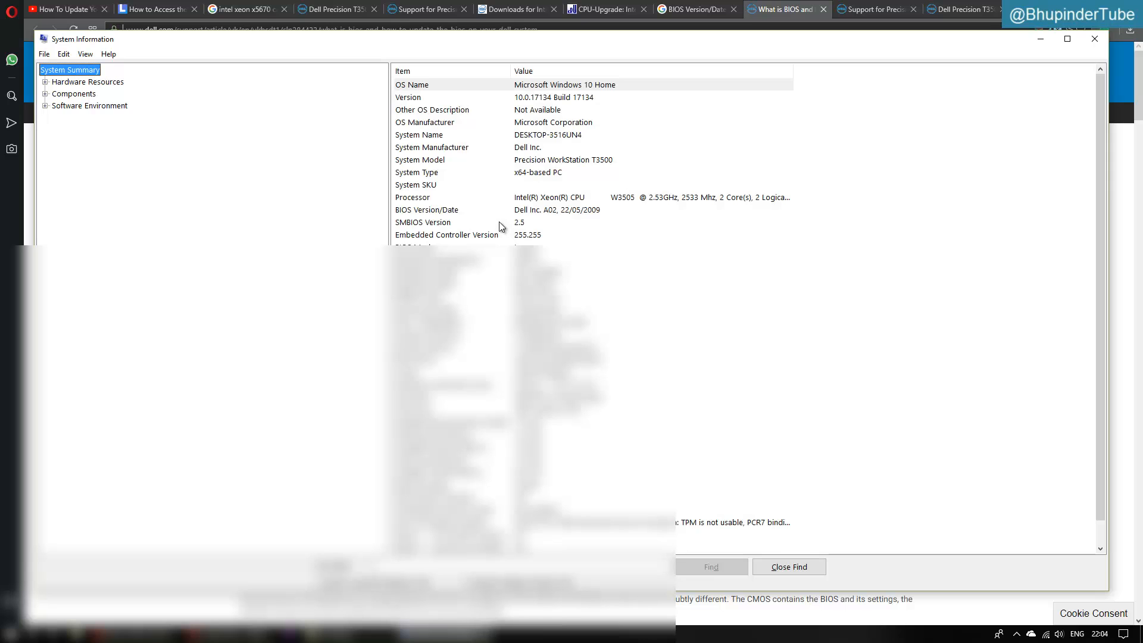
{"action": "mouse_move", "coordinate": [129, 102]}
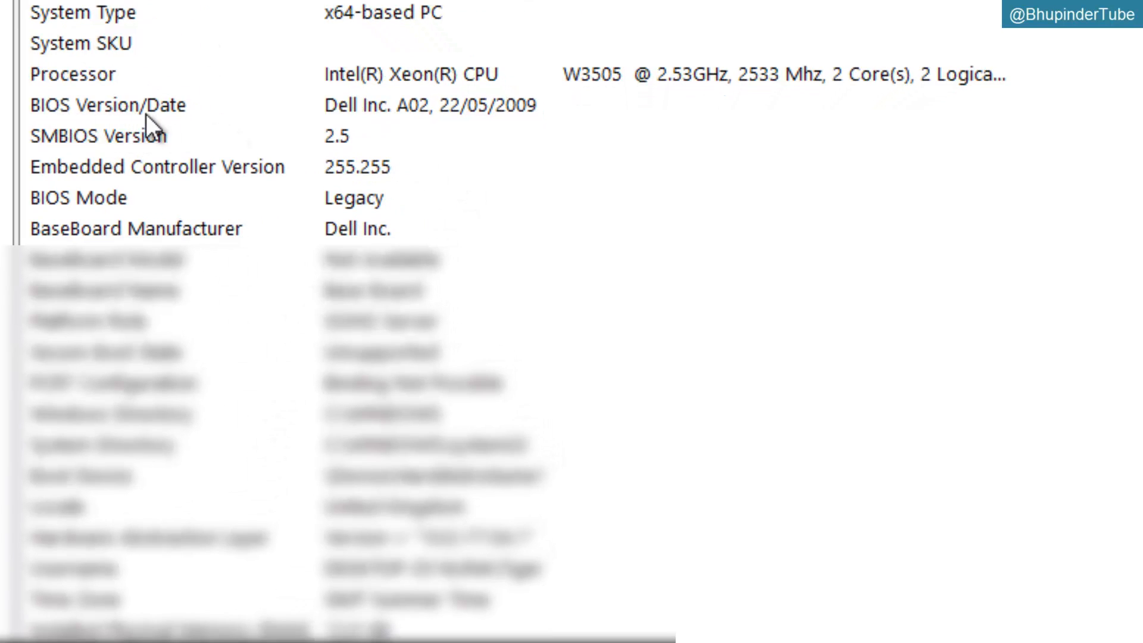
{"action": "mouse_move", "coordinate": [366, 135]}
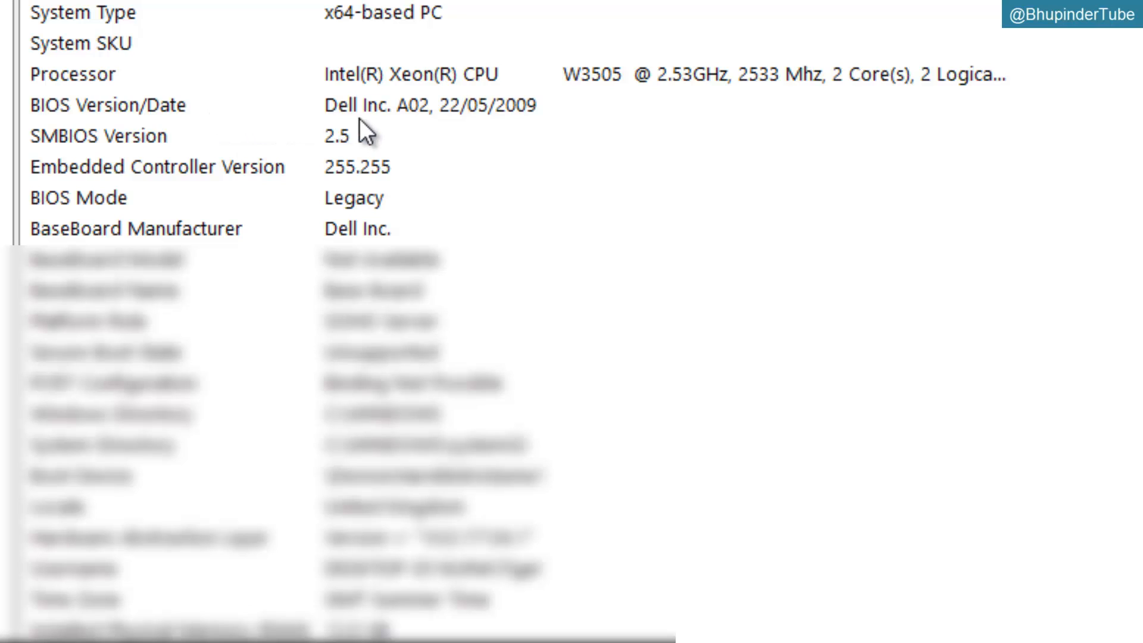
{"action": "mouse_move", "coordinate": [425, 129]}
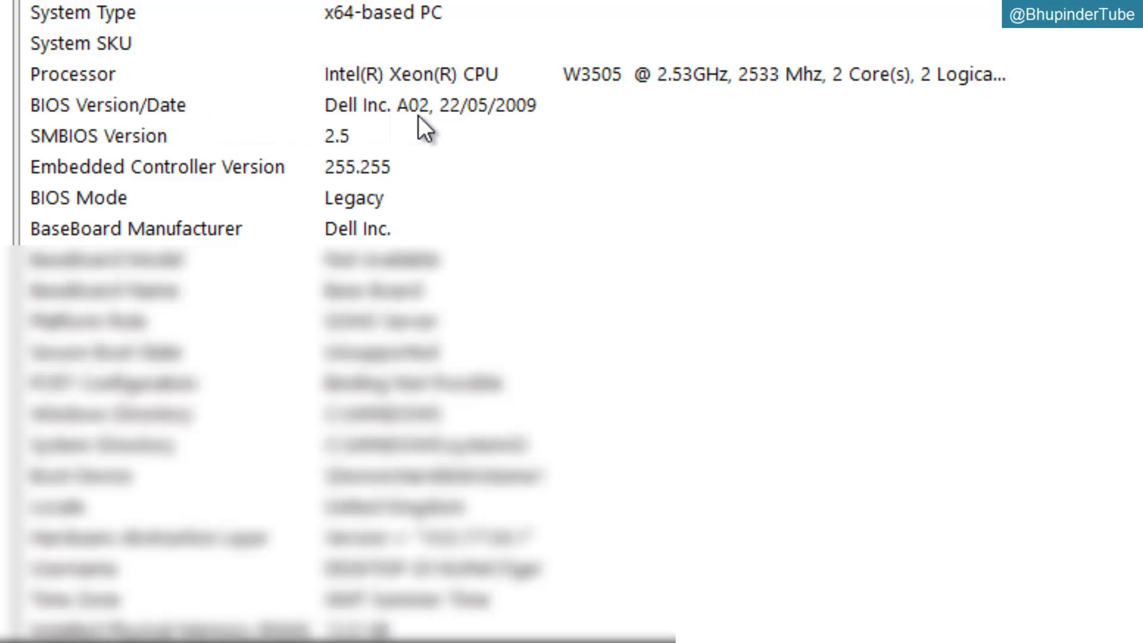
{"action": "mouse_move", "coordinate": [434, 124]}
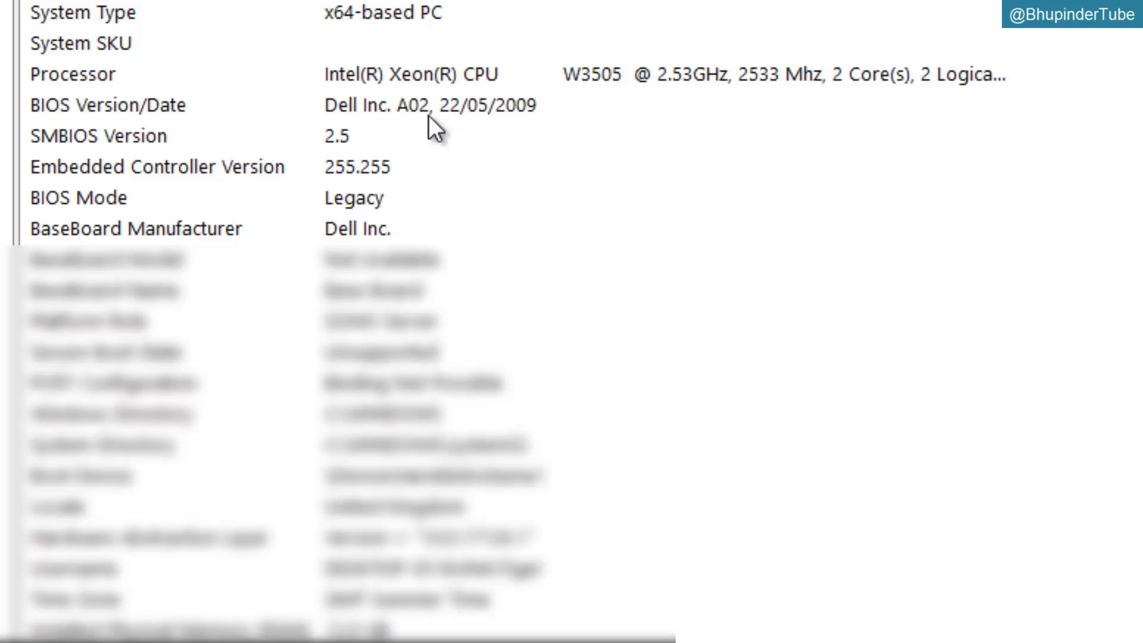
{"action": "mouse_move", "coordinate": [669, 135]}
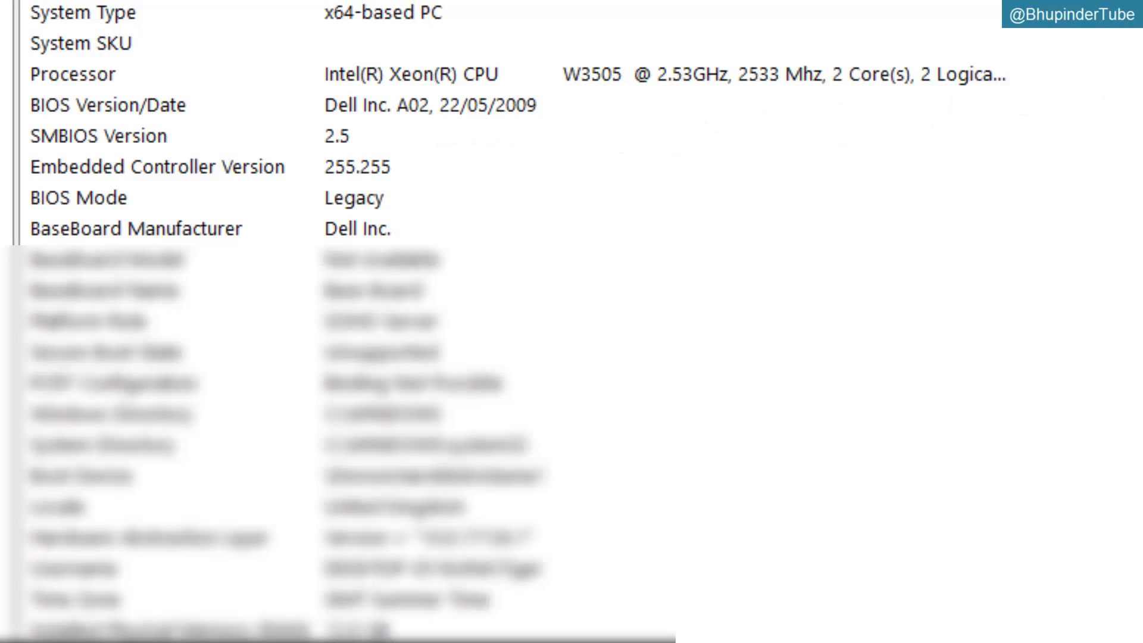
{"action": "mouse_move", "coordinate": [506, 233]}
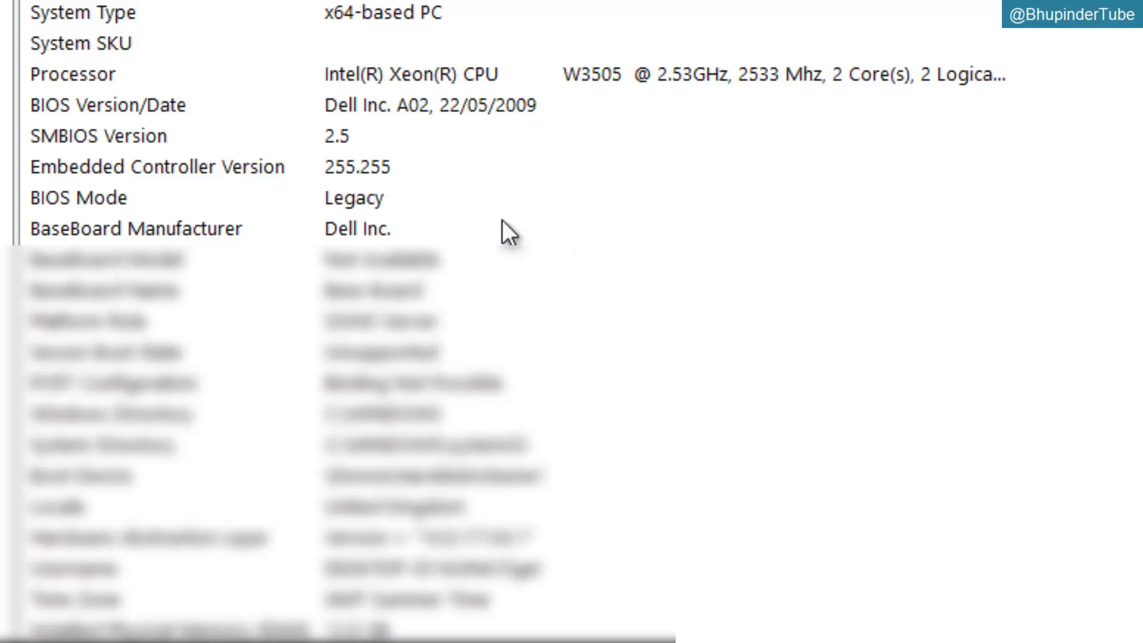
{"action": "mouse_move", "coordinate": [397, 131]}
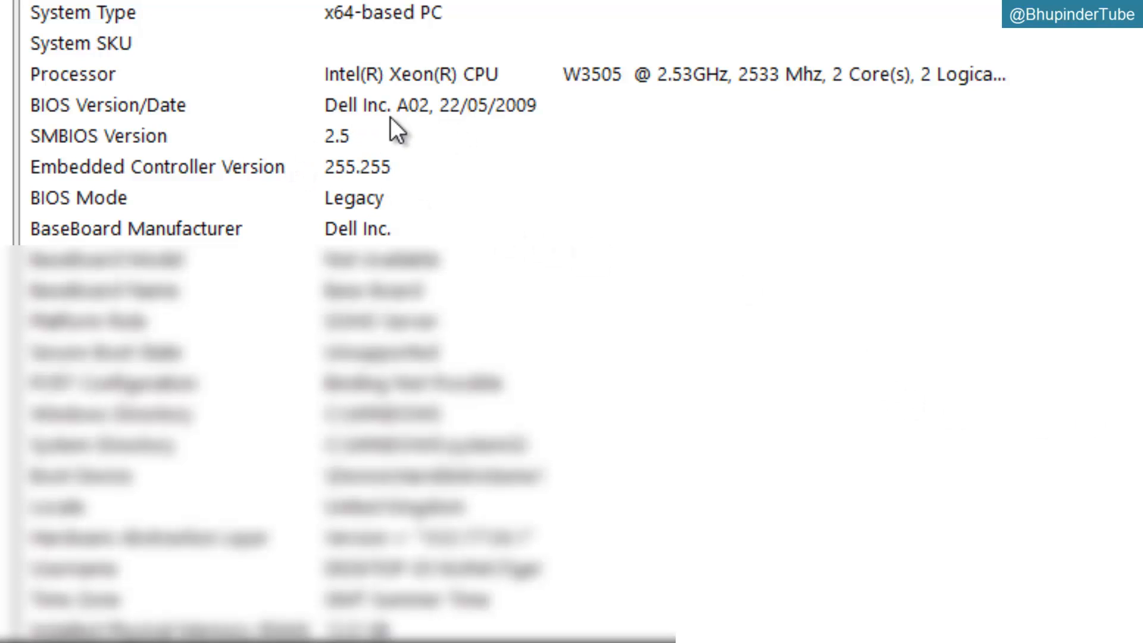
{"action": "mouse_move", "coordinate": [793, 298]}
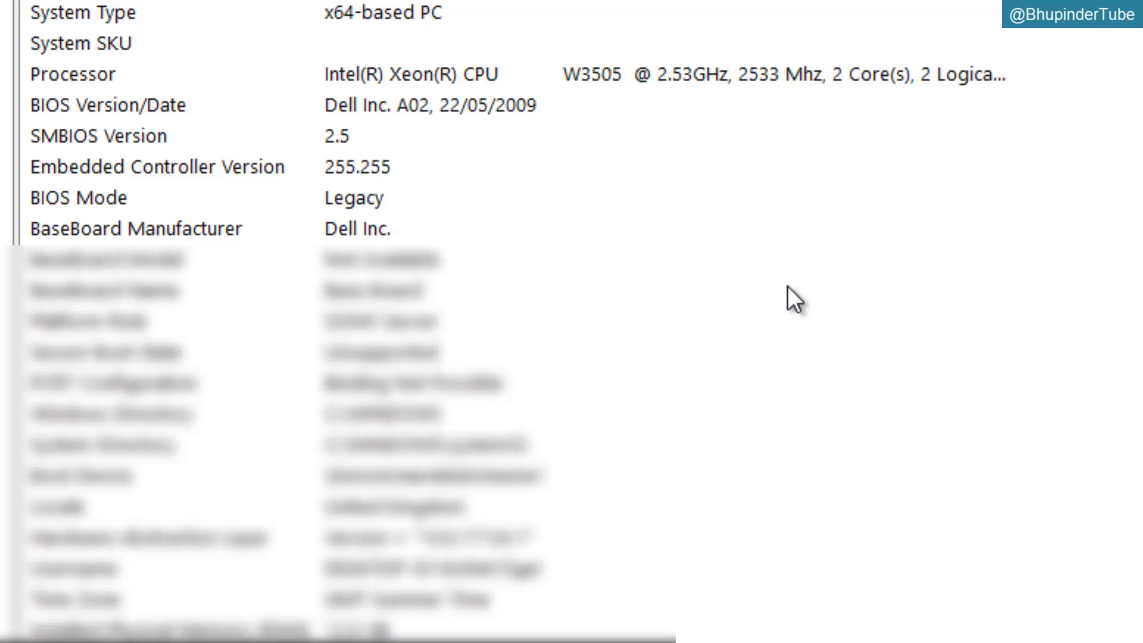
{"action": "mouse_move", "coordinate": [848, 199]}
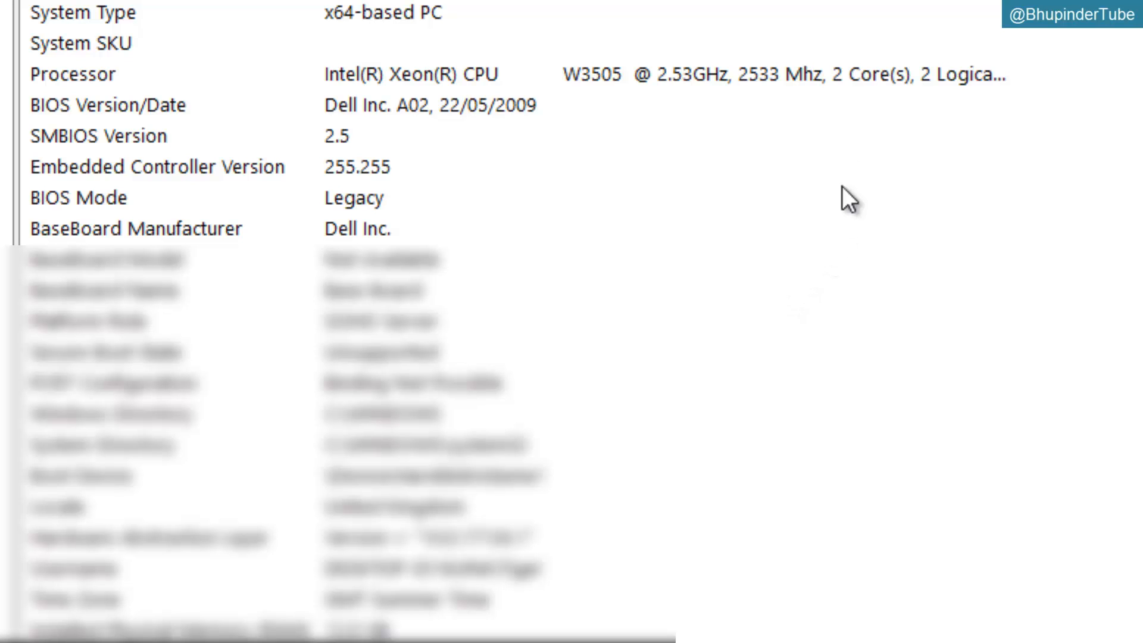
- Scroll the BIOS article to section 4, updating the BIOS within Windows
{"action": "scroll", "scroll_direction": "up", "scroll_amount": 3}
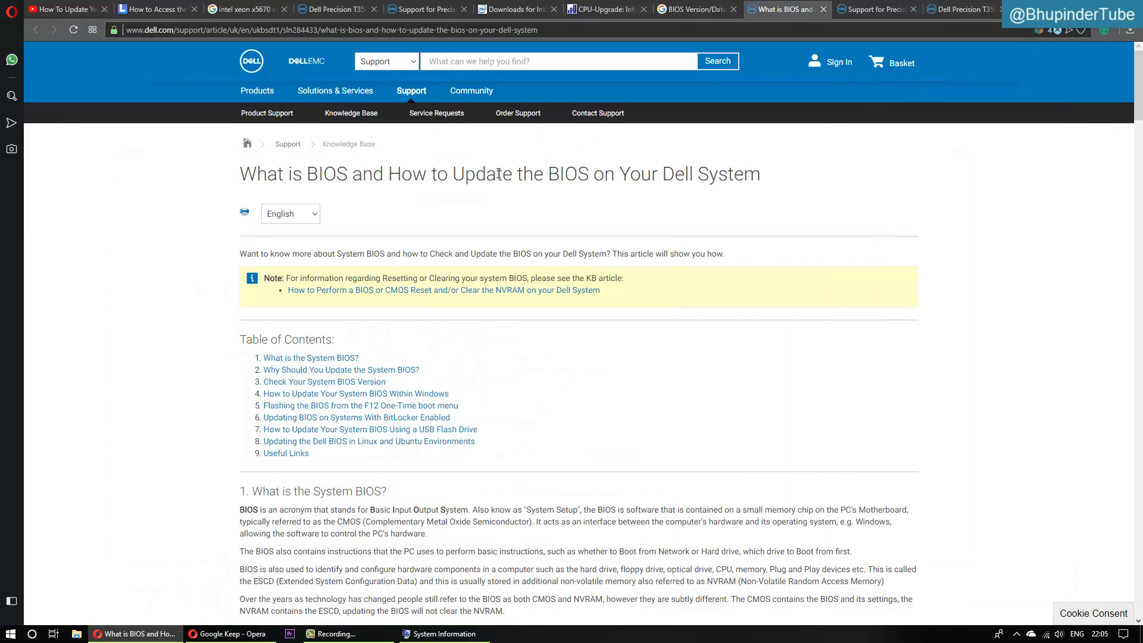
{"action": "mouse_move", "coordinate": [481, 387]}
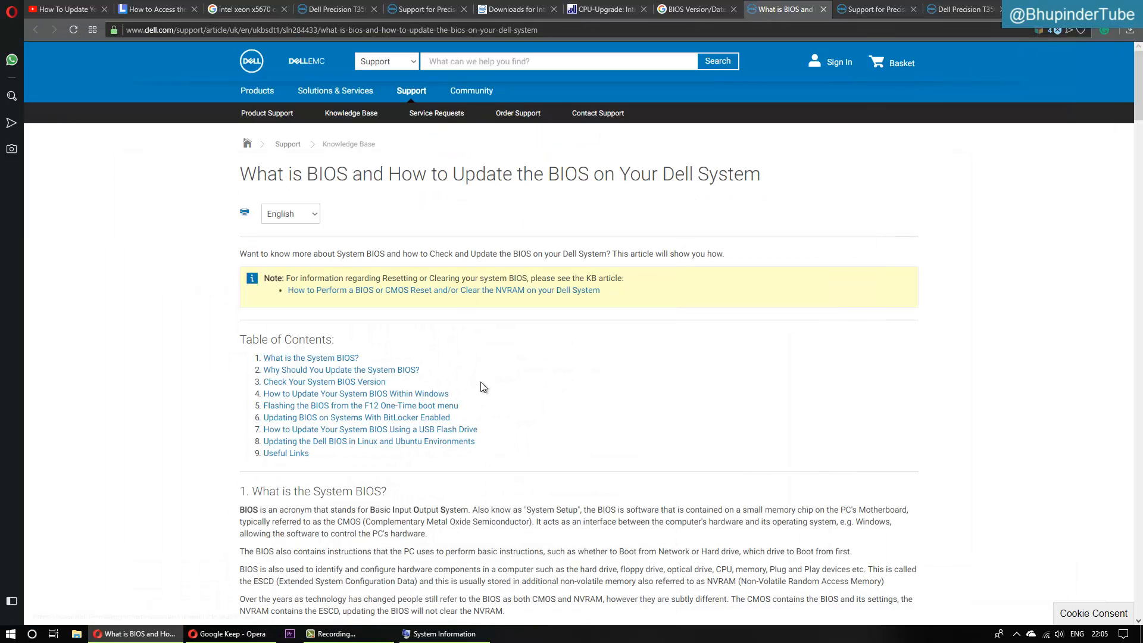
{"action": "scroll", "scroll_direction": "down", "scroll_amount": 3}
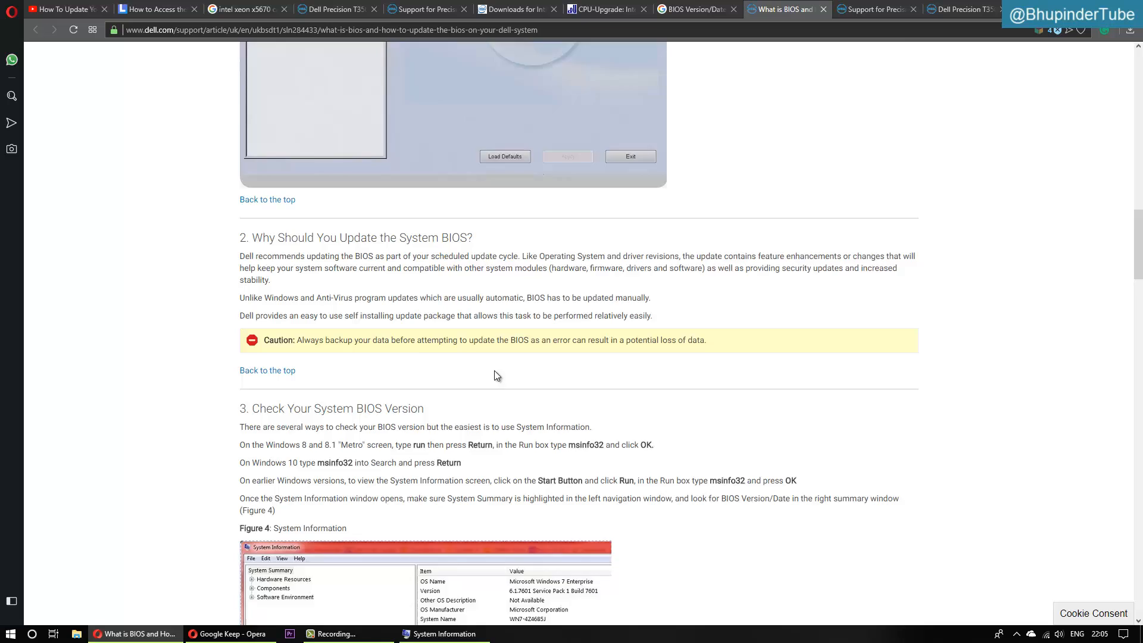
{"action": "scroll", "scroll_direction": "down", "scroll_amount": 3}
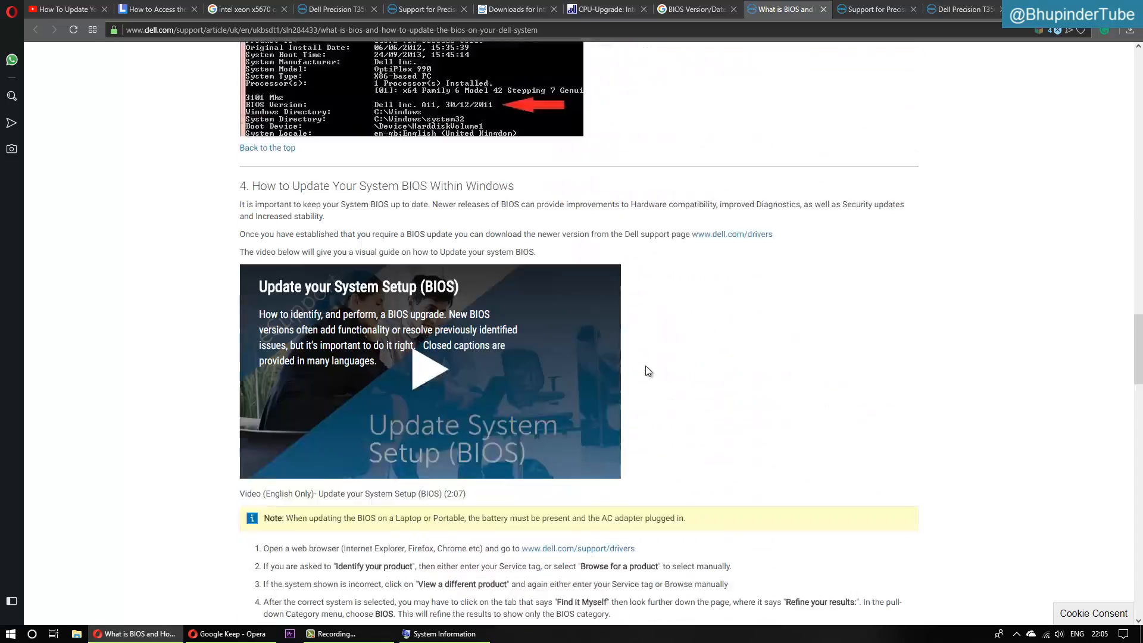
{"action": "scroll", "scroll_direction": "down", "scroll_amount": 3}
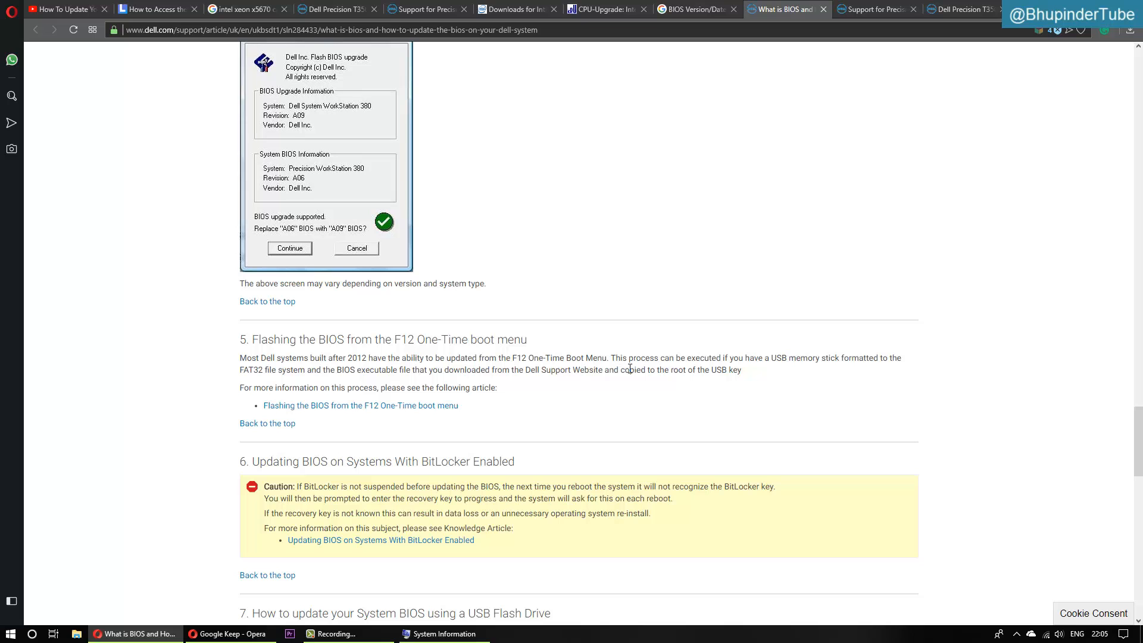
{"action": "scroll", "scroll_direction": "up", "scroll_amount": 3}
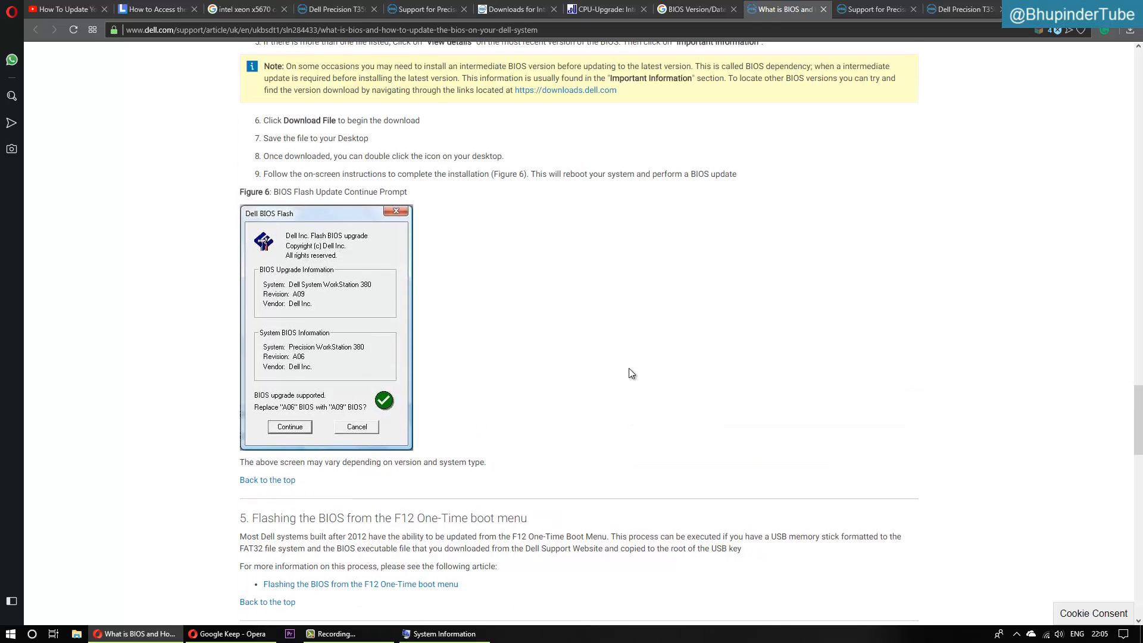
{"action": "scroll", "scroll_direction": "down", "scroll_amount": 3}
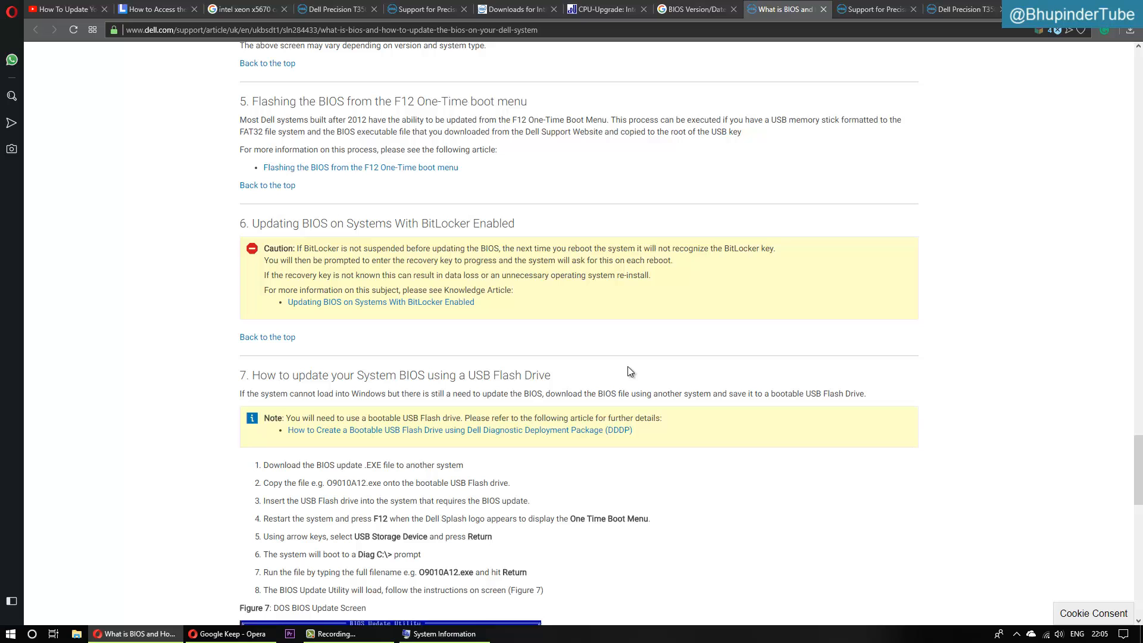
{"action": "scroll", "scroll_direction": "down", "scroll_amount": 3}
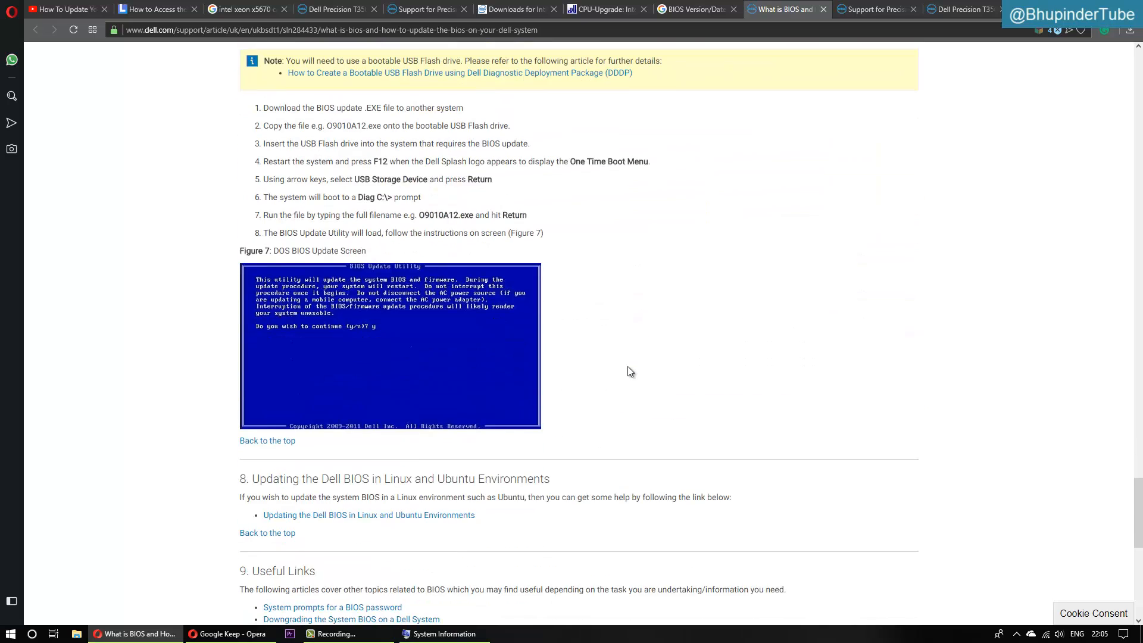
{"action": "scroll", "scroll_direction": "up", "scroll_amount": 3}
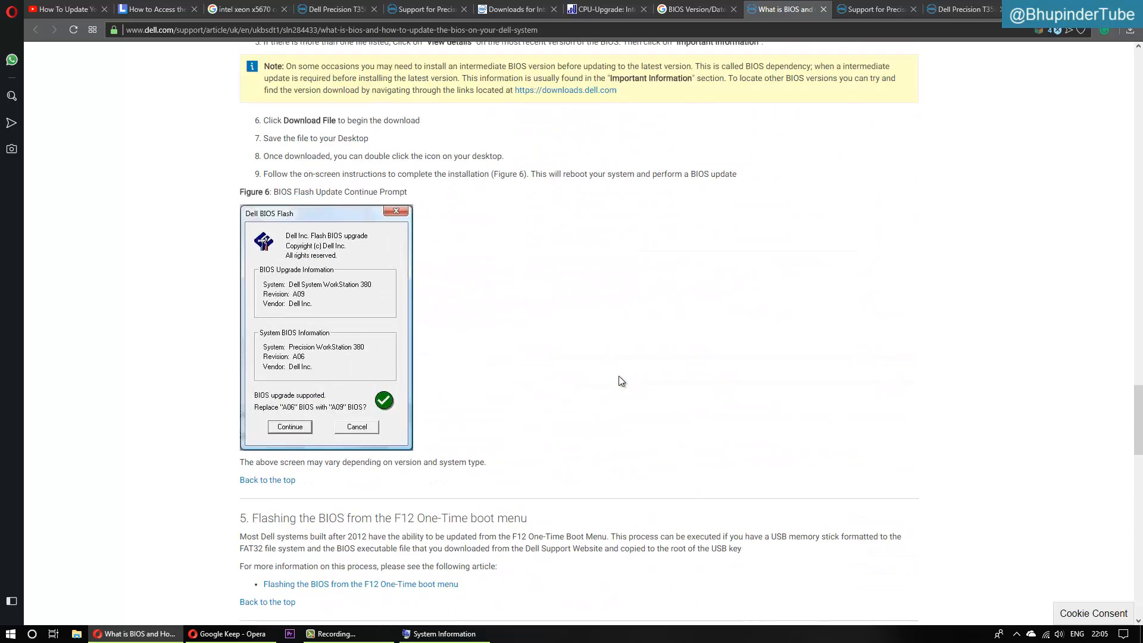
{"action": "scroll", "scroll_direction": "up", "scroll_amount": 3}
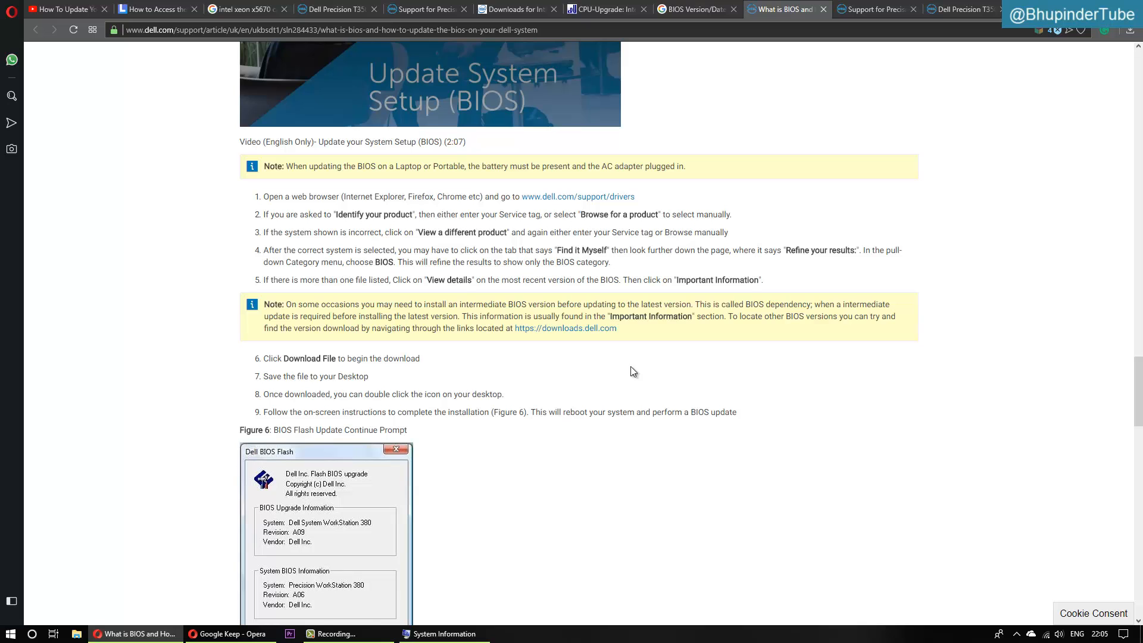
{"action": "mouse_move", "coordinate": [577, 201]}
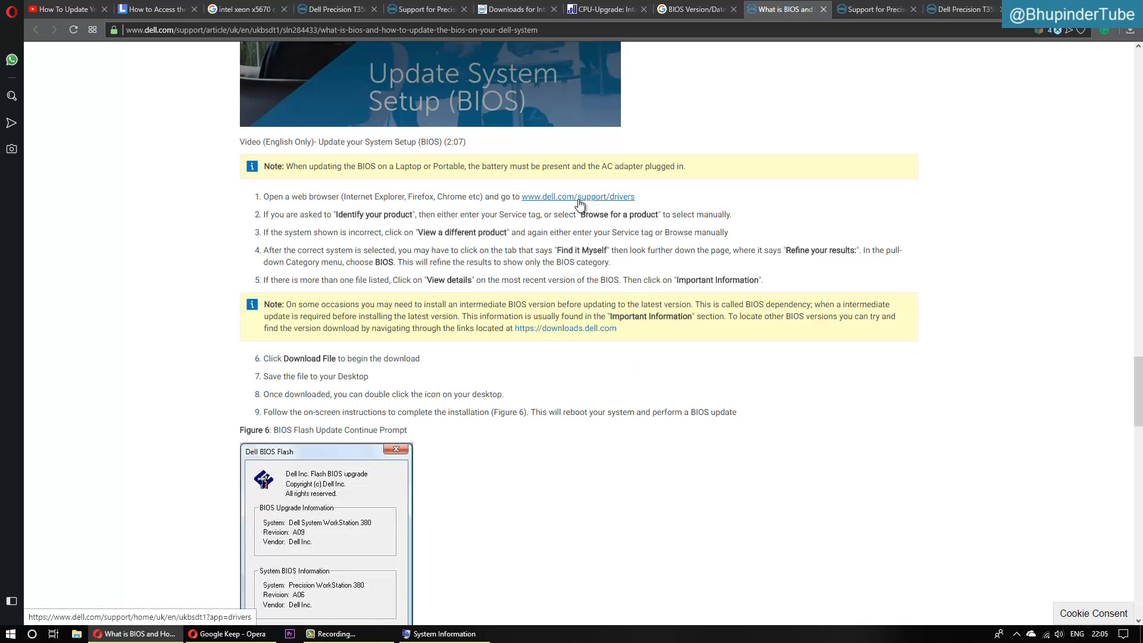
- Open Drivers & downloads and search for 'precision t350' to find the Precision T3500
{"action": "left_click", "coordinate": [577, 196]}
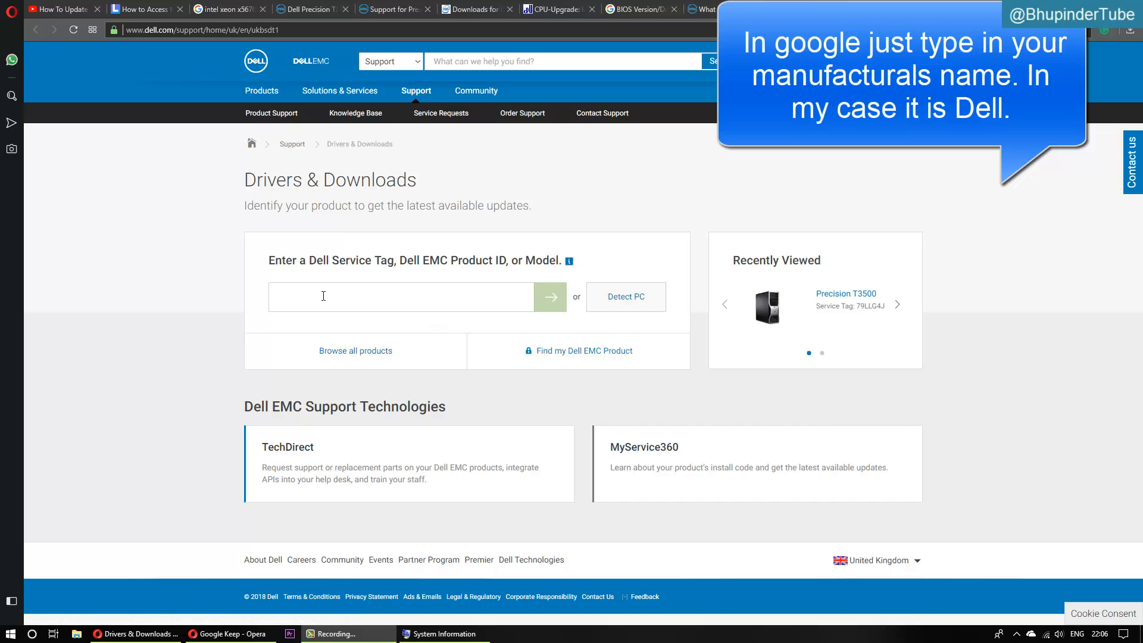
{"action": "left_click", "coordinate": [373, 296]}
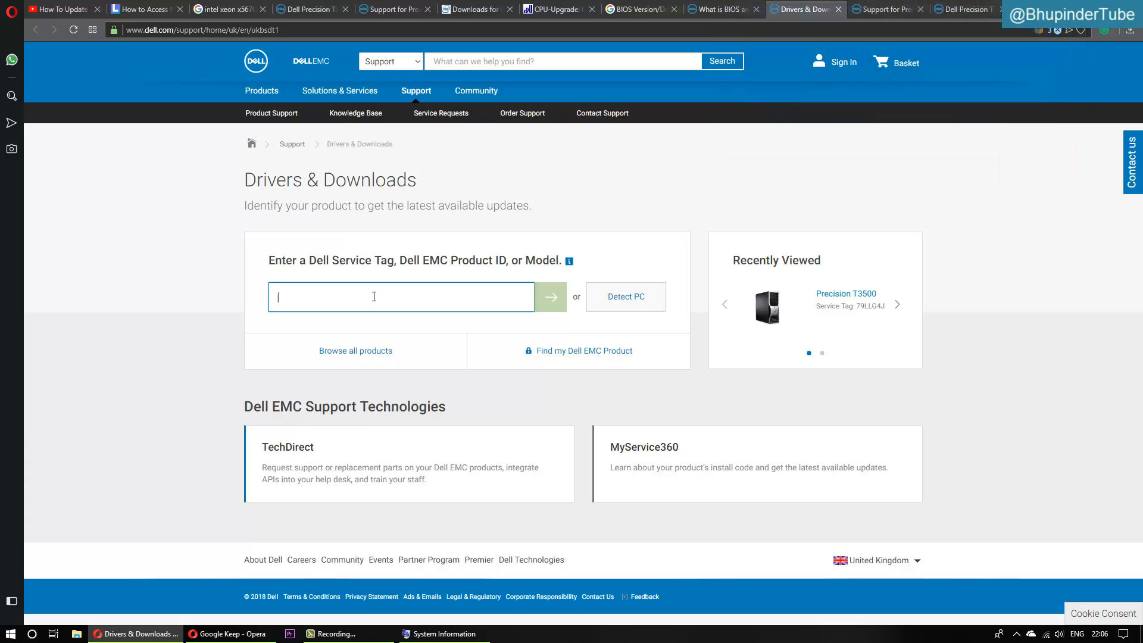
{"action": "type", "text": "preci"}
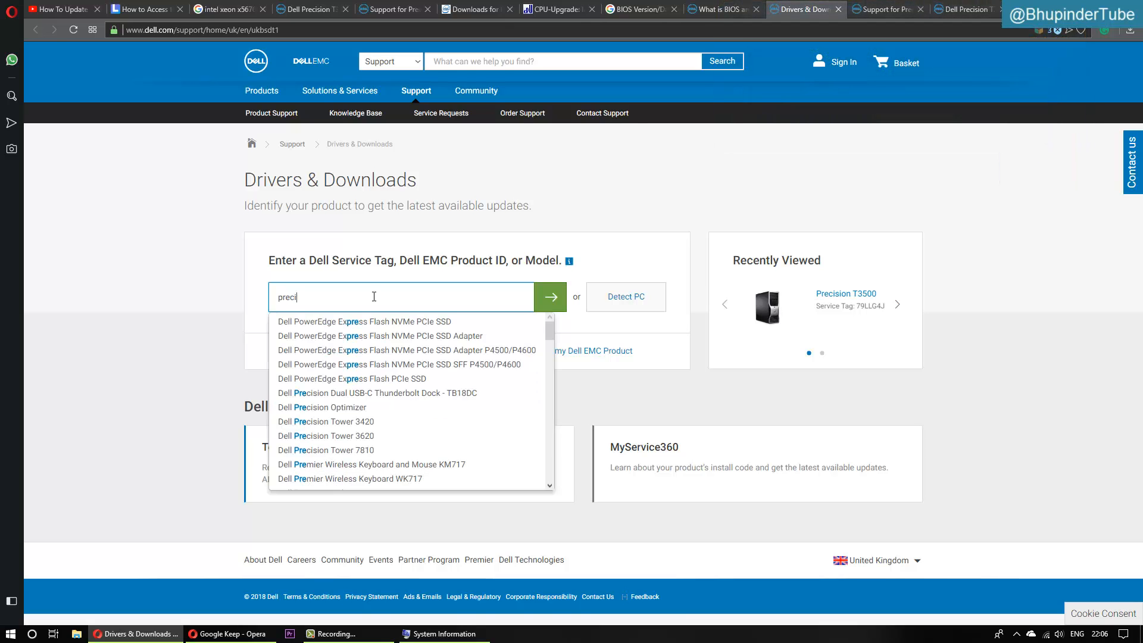
{"action": "type", "text": "s"}
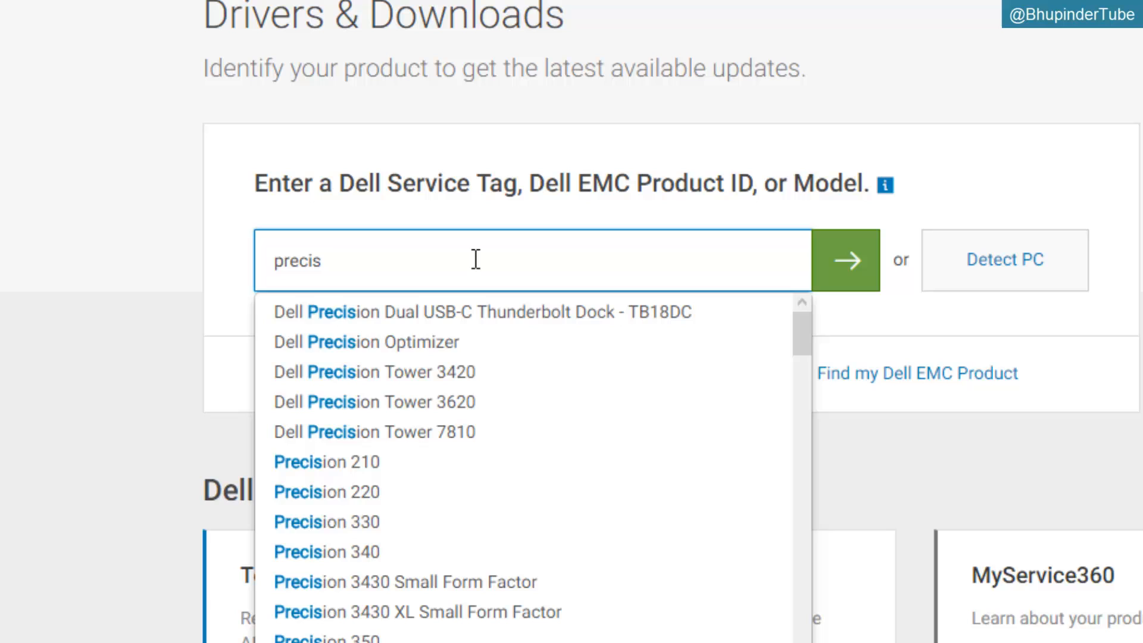
{"action": "type", "text": "ion t"}
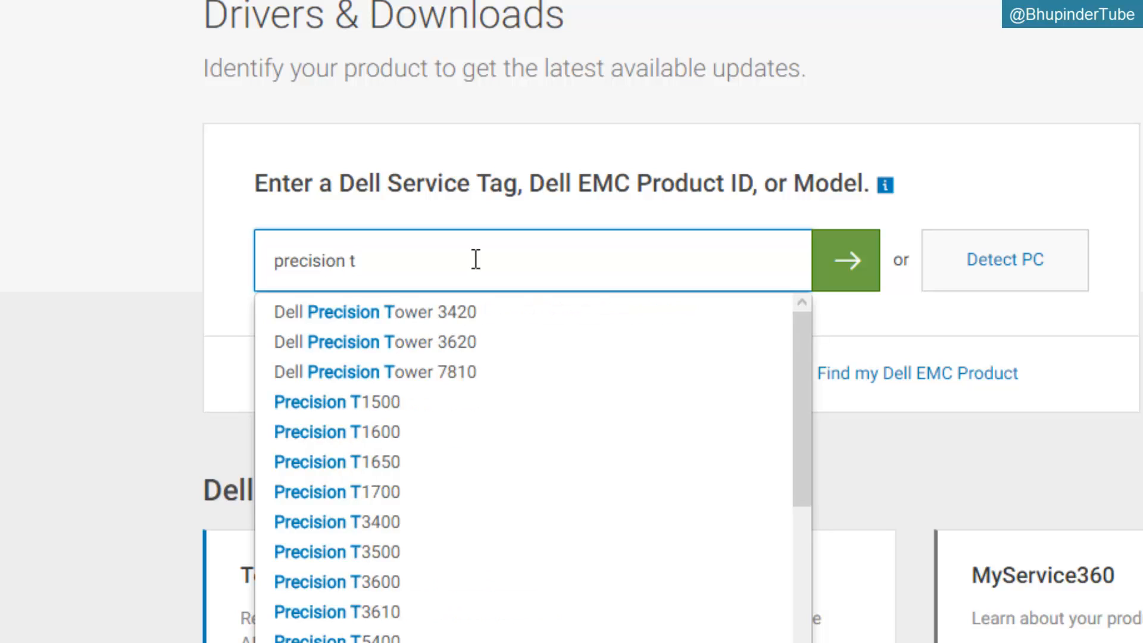
{"action": "type", "text": "350"}
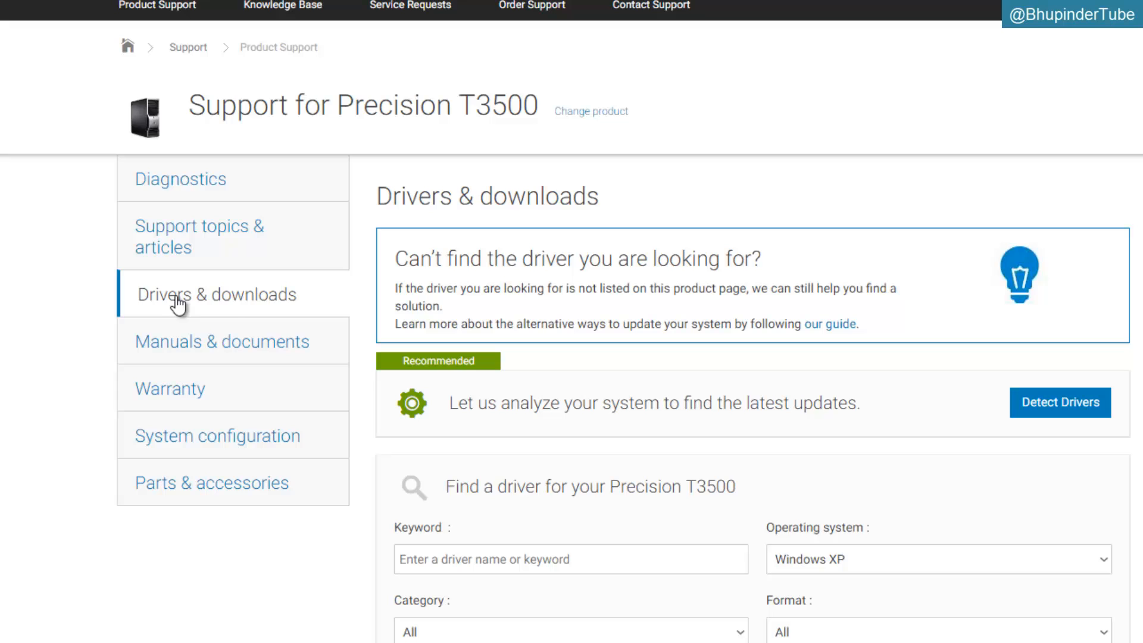
{"action": "mouse_move", "coordinate": [1129, 365]}
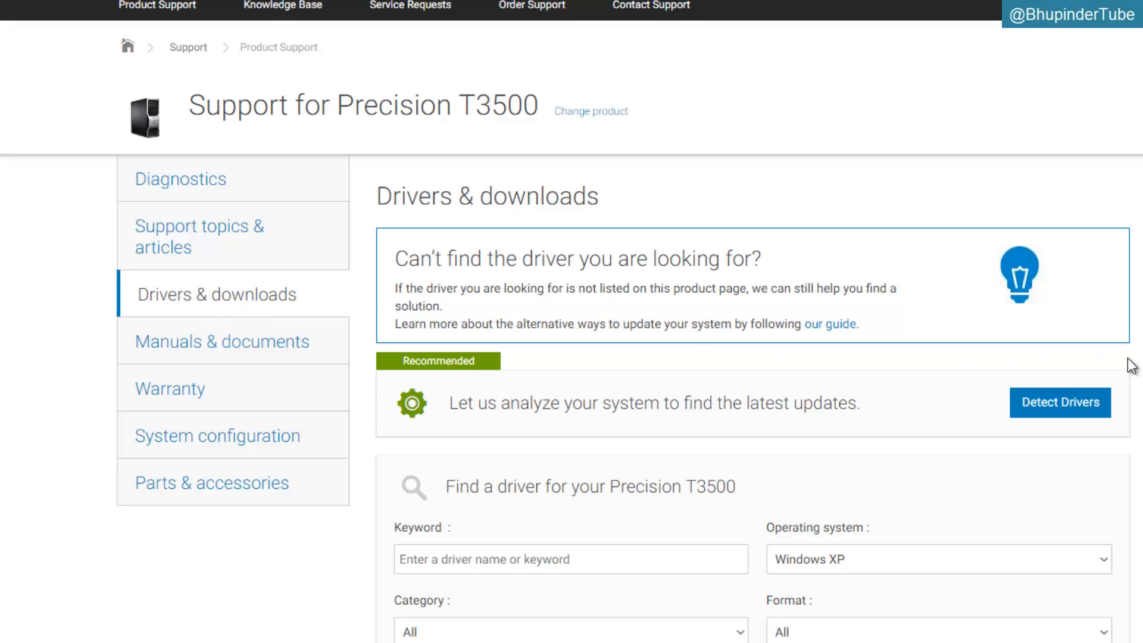
- Filter the T3500 downloads to BIOS and scroll to the System BIOS results
{"action": "left_click", "coordinate": [936, 559]}
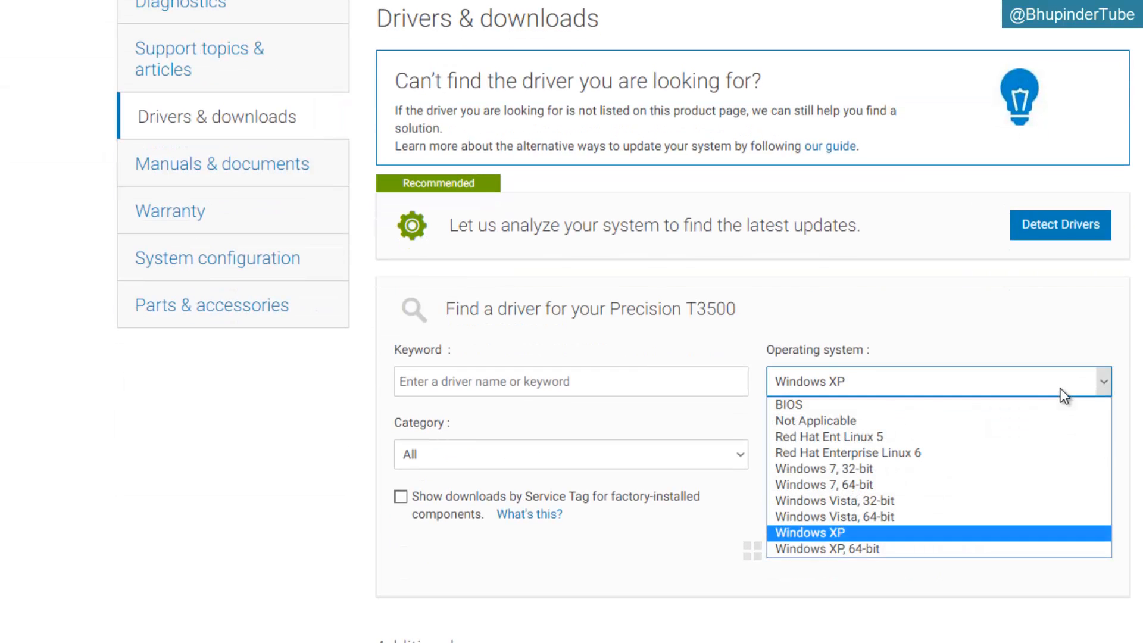
{"action": "mouse_move", "coordinate": [900, 419]}
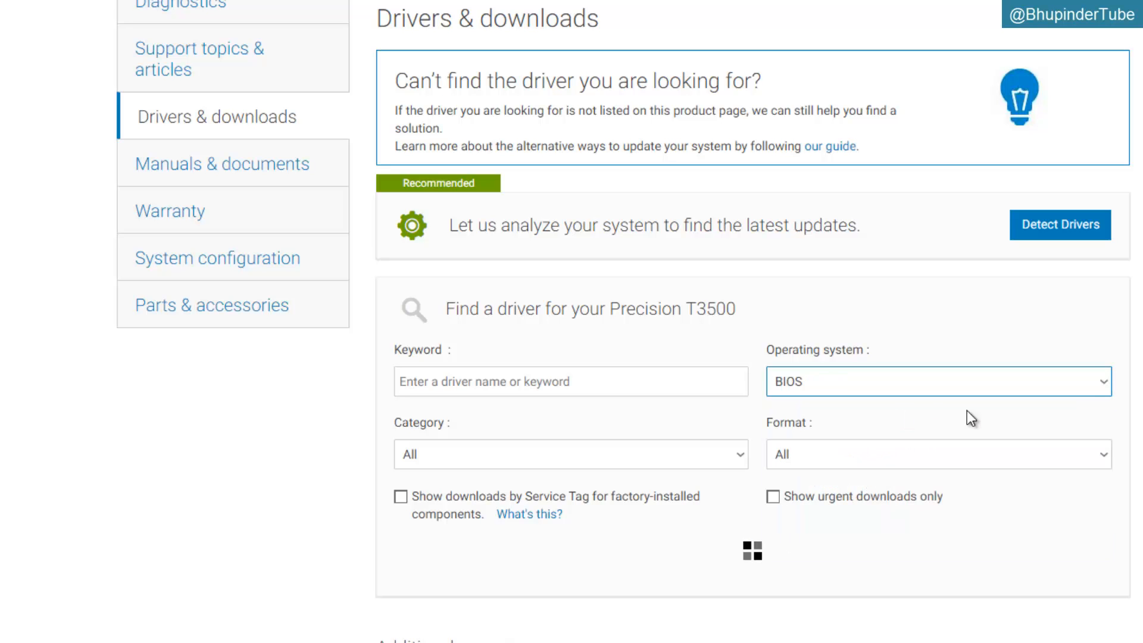
{"action": "scroll", "scroll_direction": "down", "scroll_amount": 3}
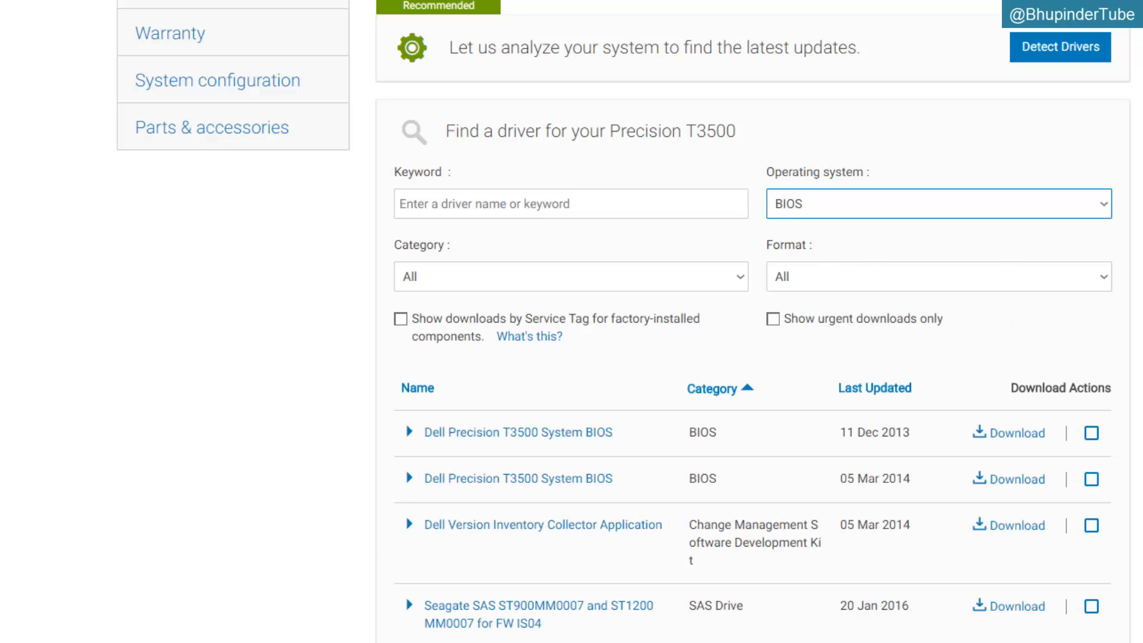
{"action": "mouse_move", "coordinate": [1081, 281]}
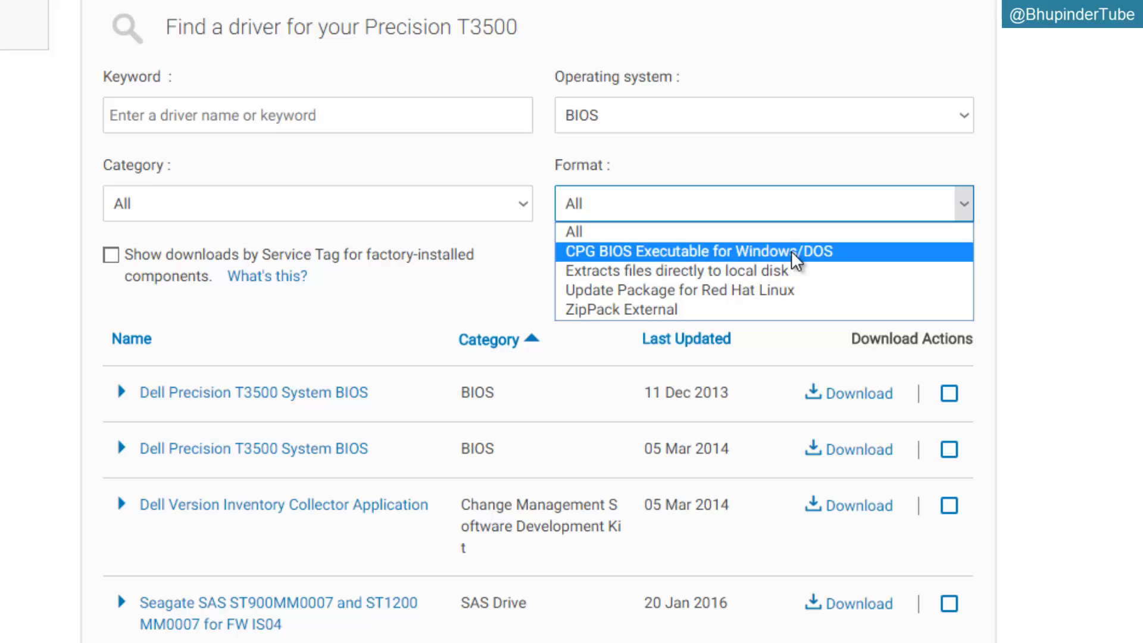
{"action": "mouse_move", "coordinate": [783, 253]}
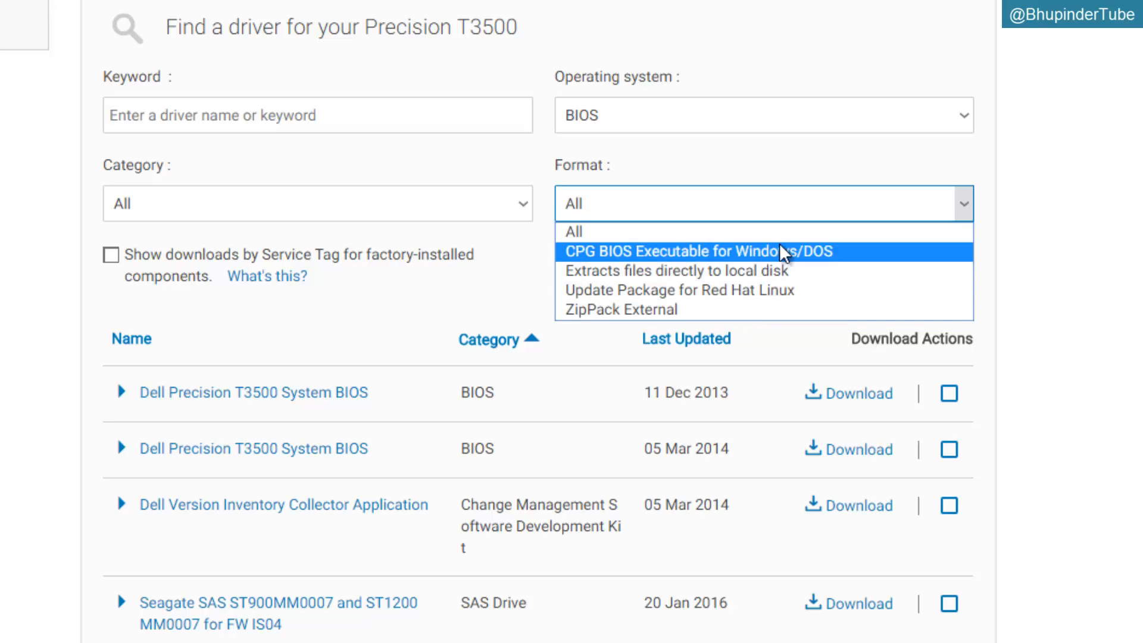
- Keep all formats, expand the December 2013 System BIOS row, and view its A17 details
{"action": "left_click", "coordinate": [575, 231]}
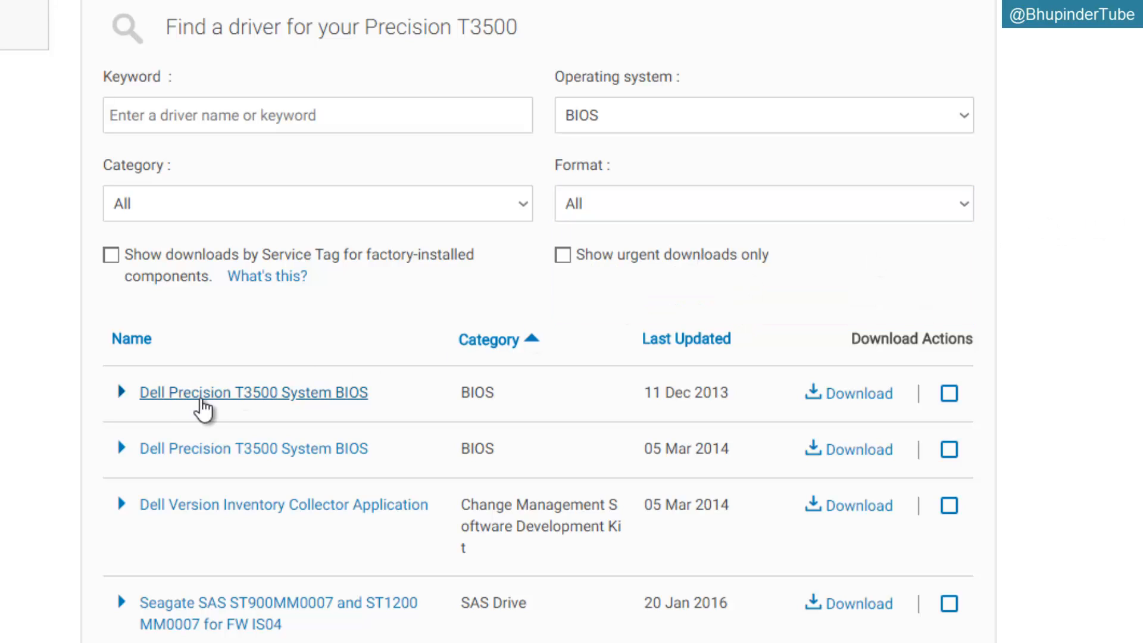
{"action": "left_click", "coordinate": [252, 392]}
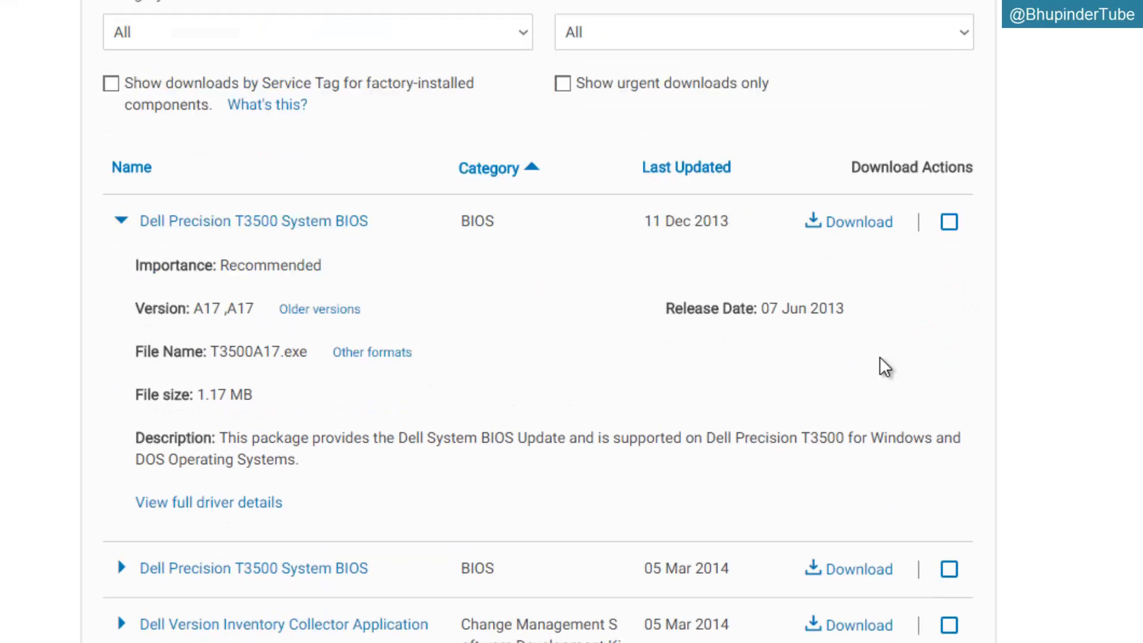
{"action": "scroll", "scroll_direction": "down", "scroll_amount": 3}
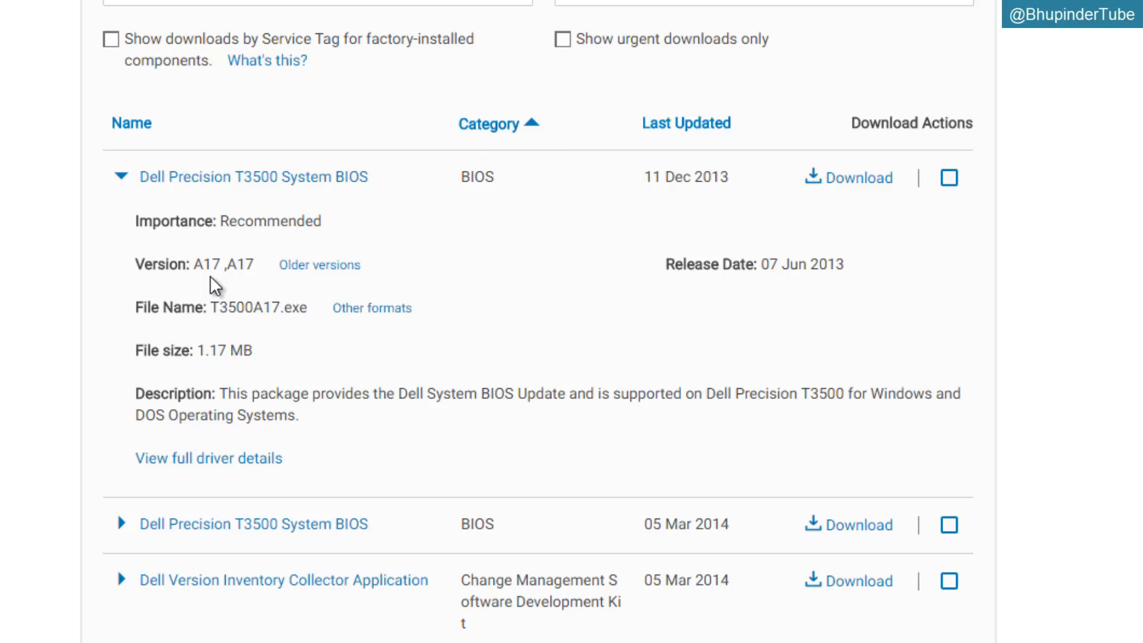
{"action": "mouse_move", "coordinate": [38, 345]}
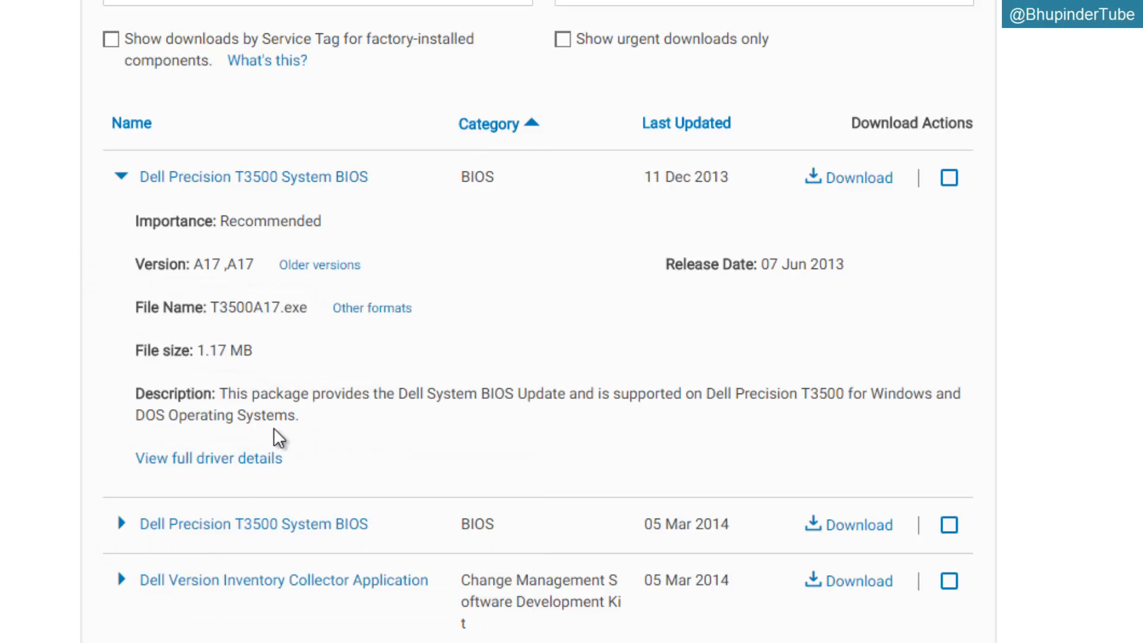
{"action": "left_click", "coordinate": [208, 458]}
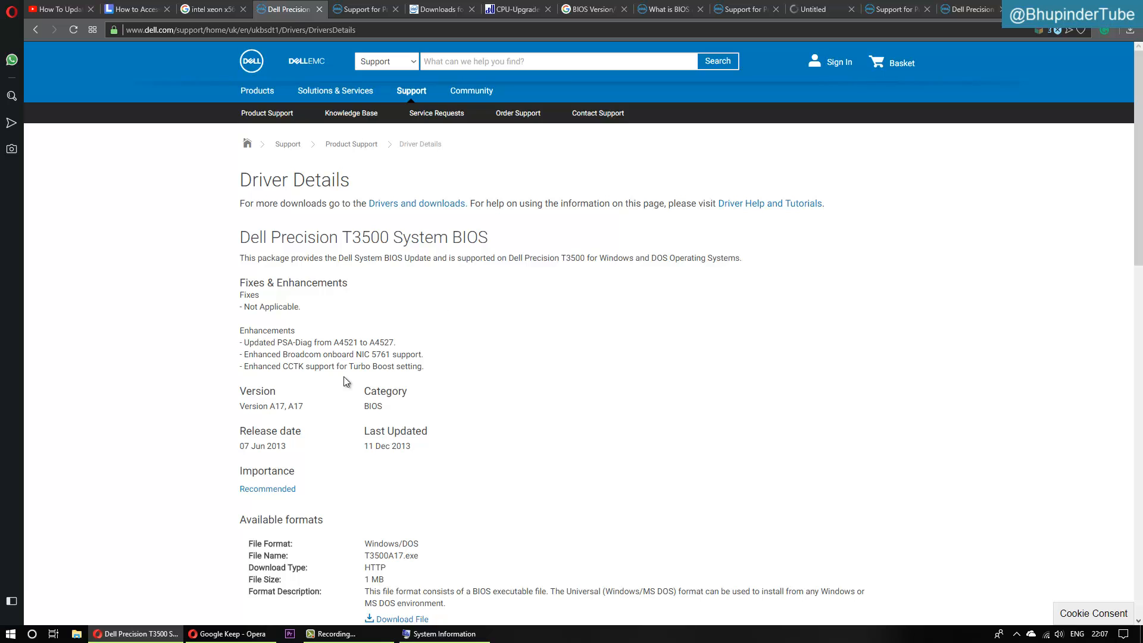
{"action": "mouse_move", "coordinate": [540, 412]}
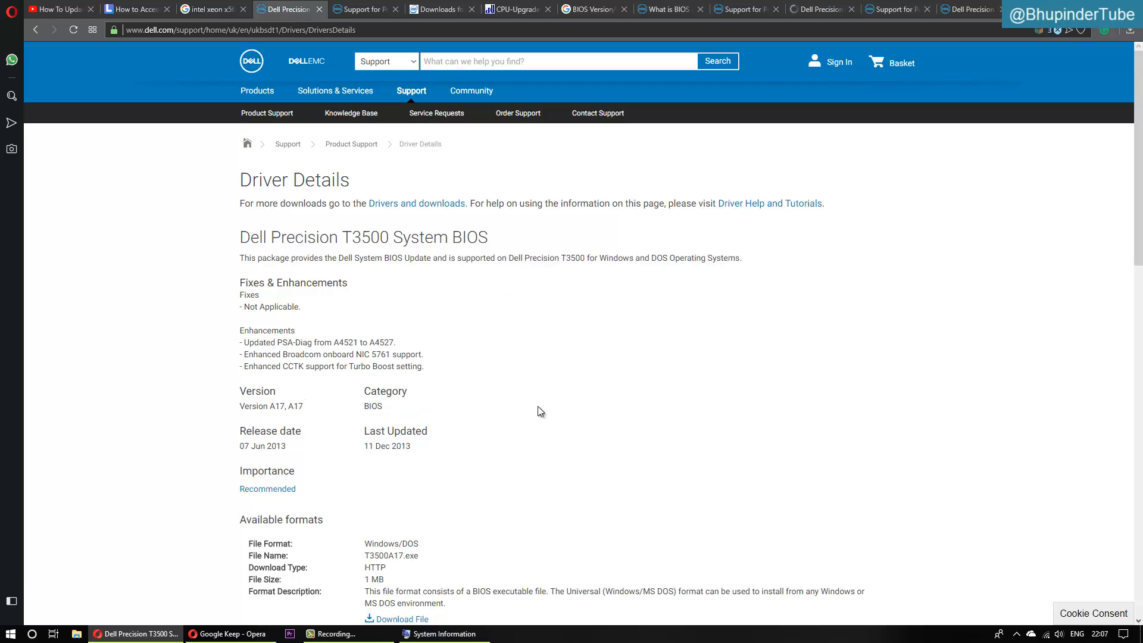
{"action": "scroll", "scroll_direction": "down", "scroll_amount": 3}
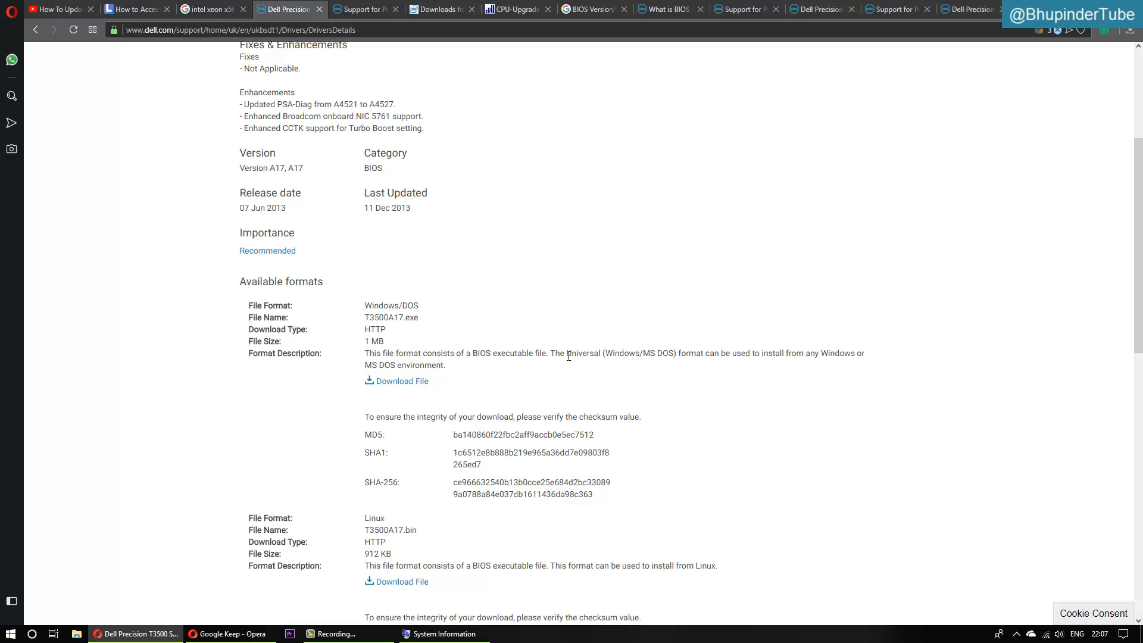
{"action": "mouse_move", "coordinate": [631, 329]}
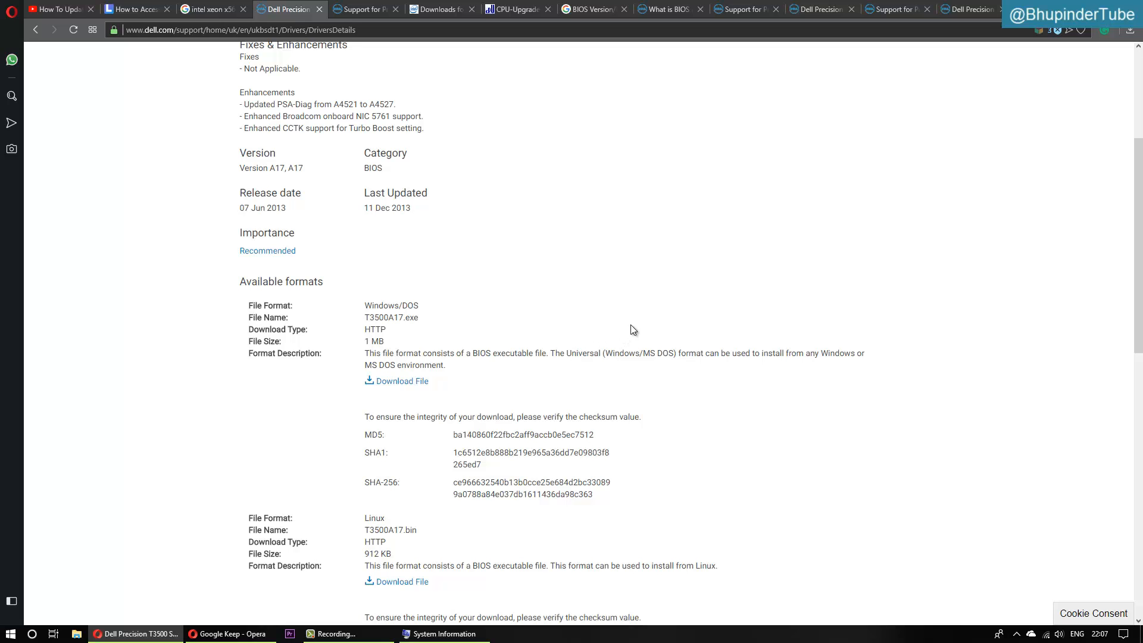
{"action": "mouse_move", "coordinate": [584, 318]}
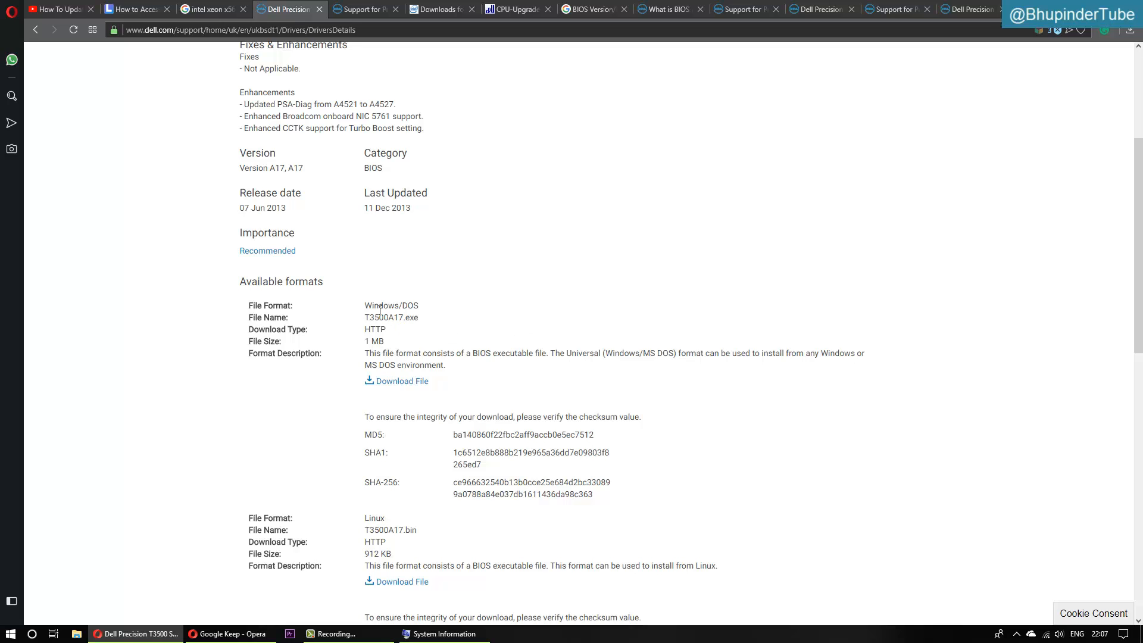
{"action": "mouse_move", "coordinate": [465, 381]}
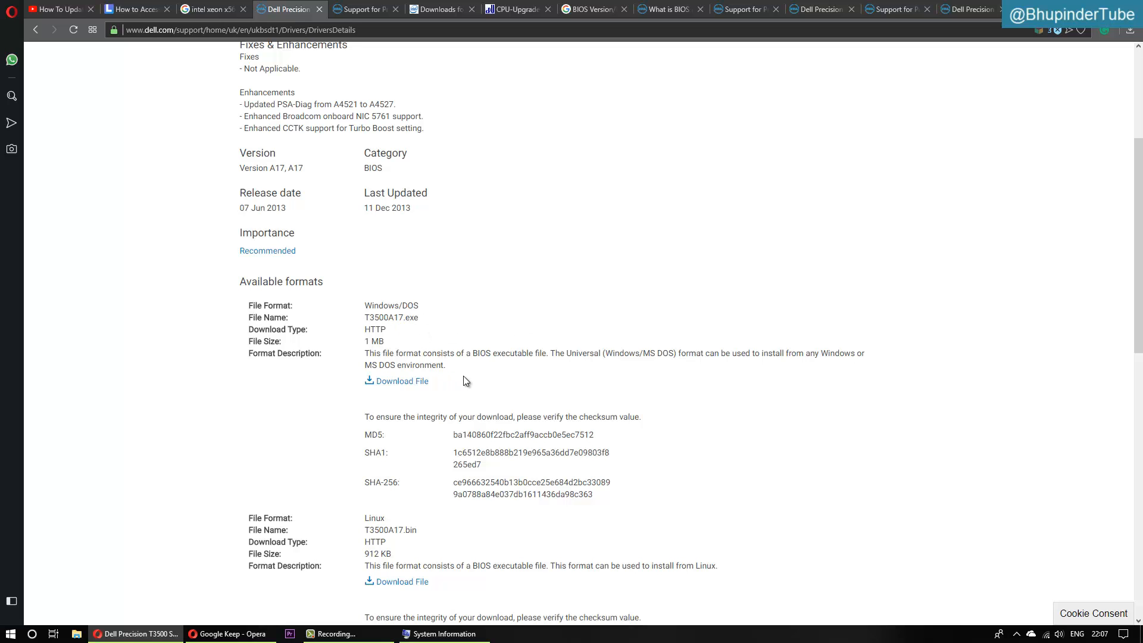
{"action": "mouse_move", "coordinate": [405, 383]}
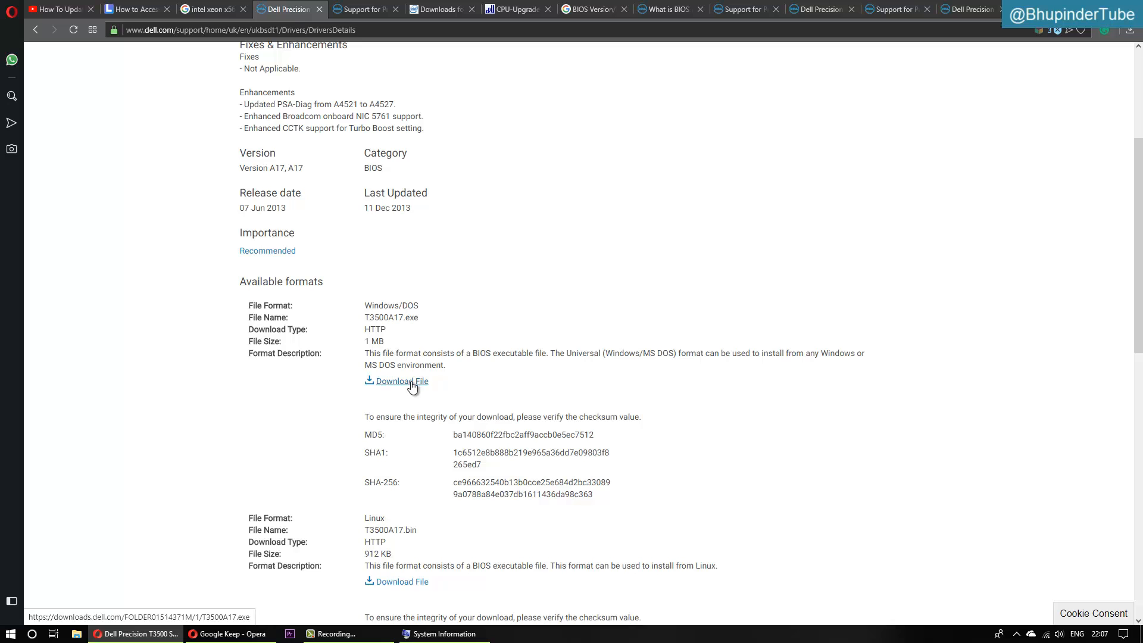
- Save the Windows/DOS file T3500A17.exe to the Desktop and show it in its folder
{"action": "left_click", "coordinate": [402, 381]}
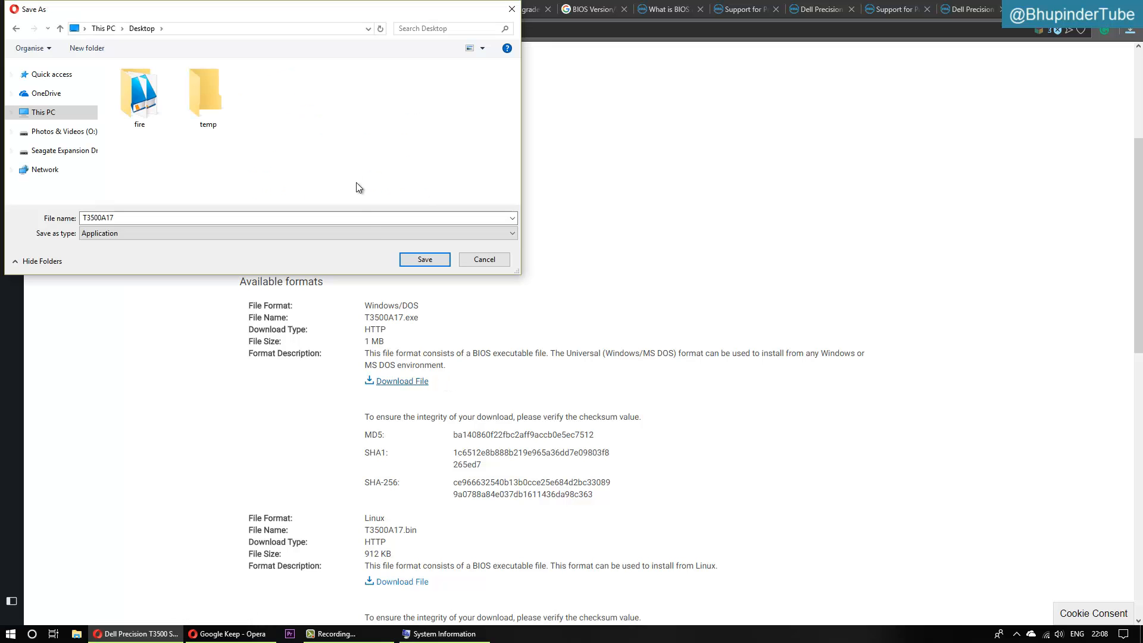
{"action": "left_click", "coordinate": [423, 260]}
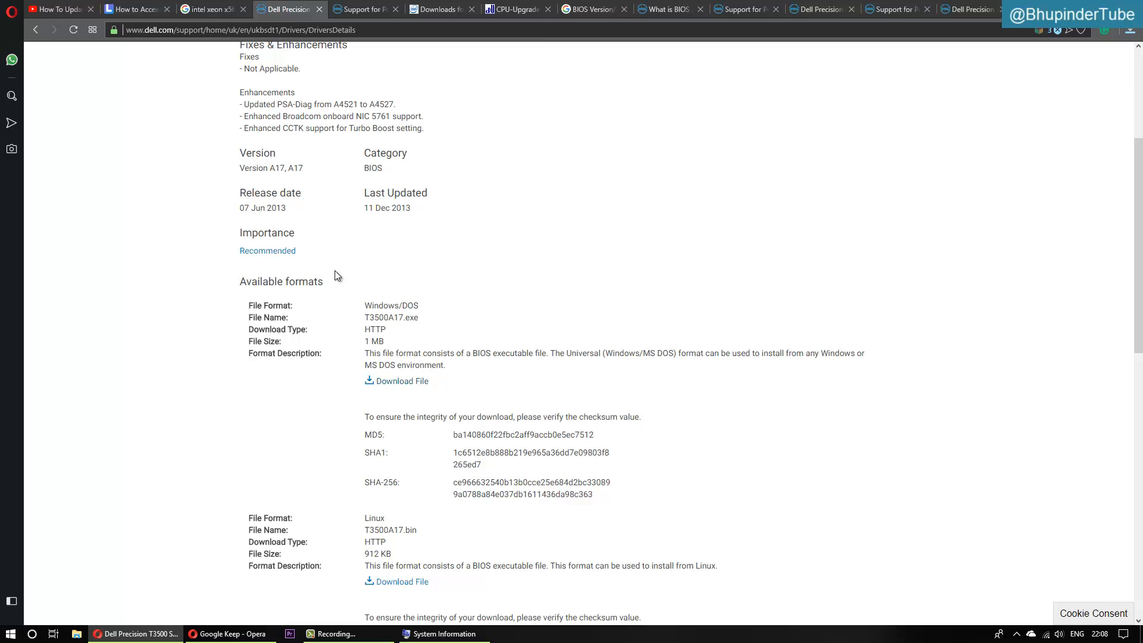
{"action": "left_click", "coordinate": [400, 381]}
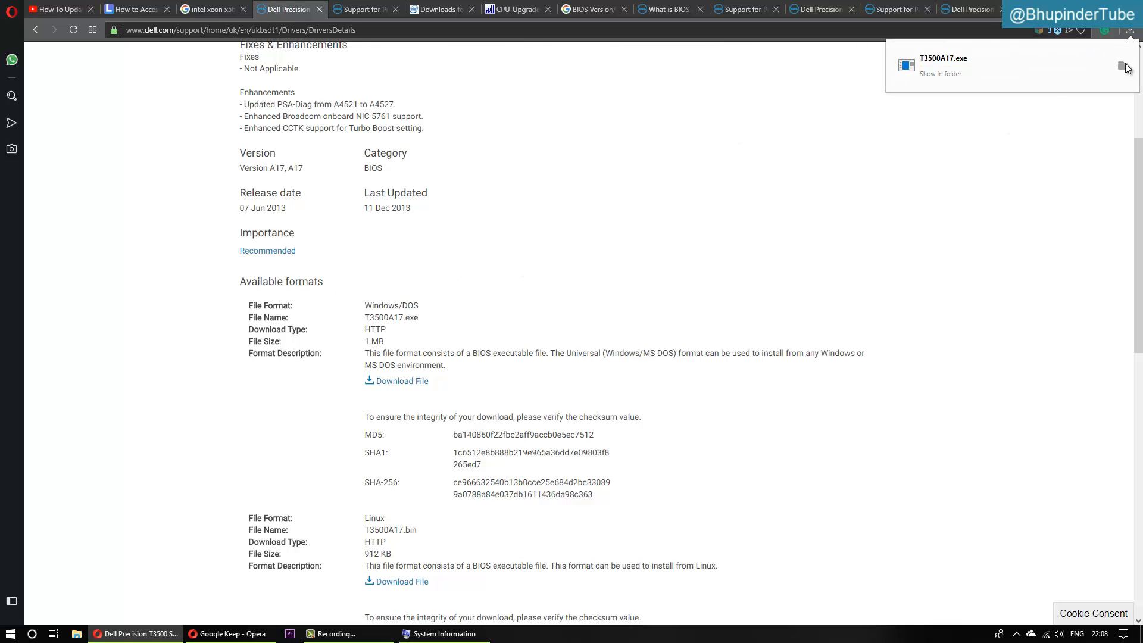
{"action": "left_click", "coordinate": [1126, 66]}
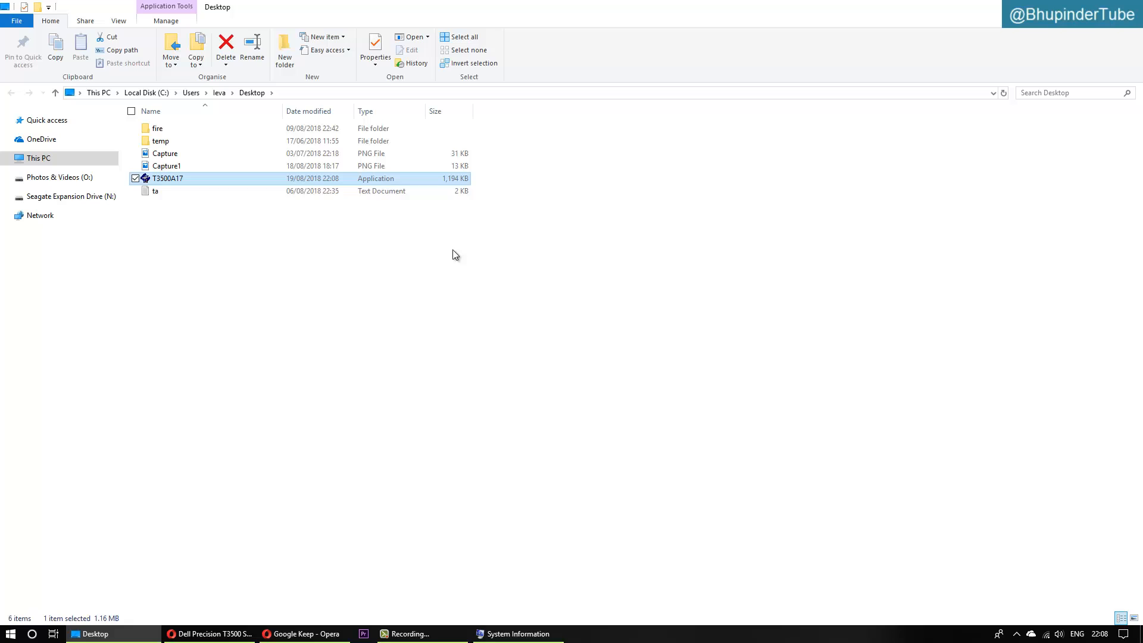
{"action": "mouse_move", "coordinate": [323, 288]}
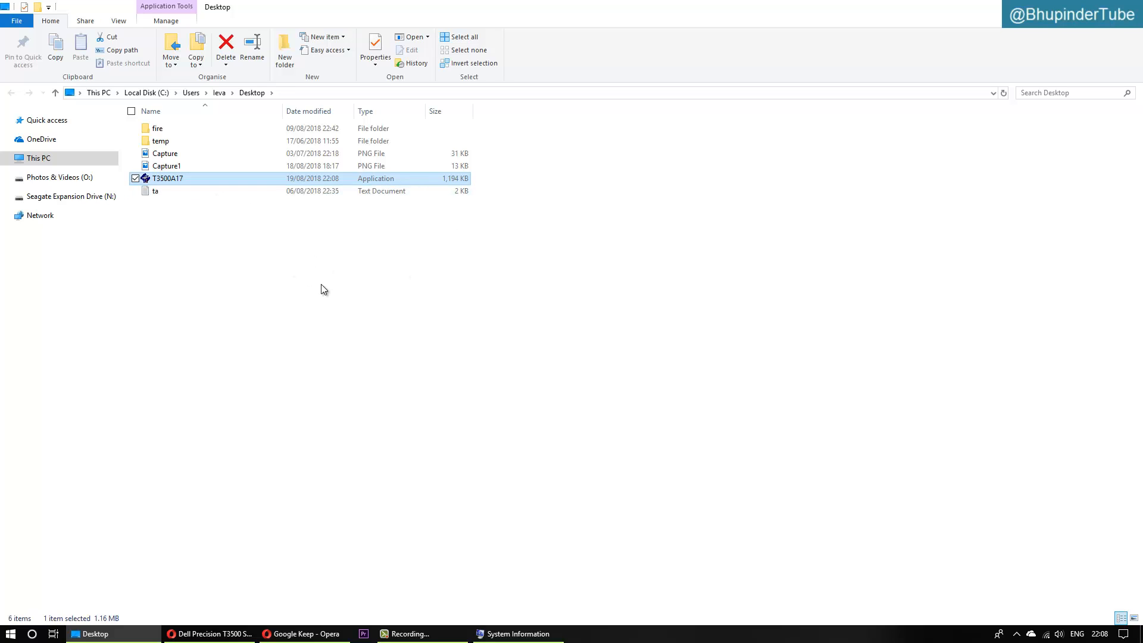
{"action": "mouse_move", "coordinate": [913, 322]}
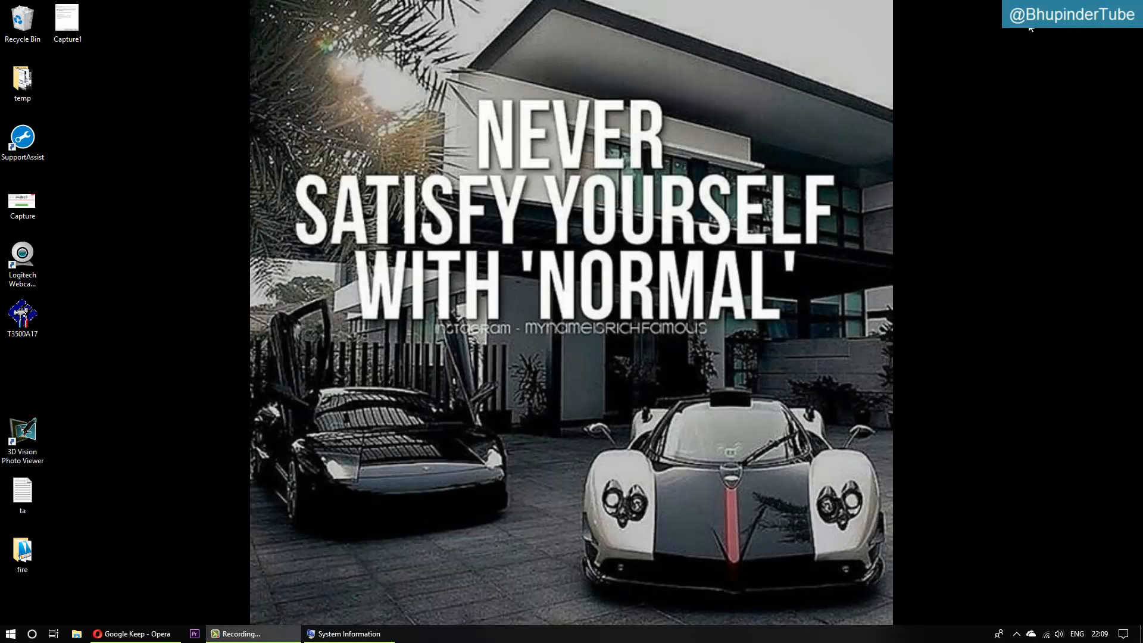
{"action": "mouse_move", "coordinate": [425, 541]}
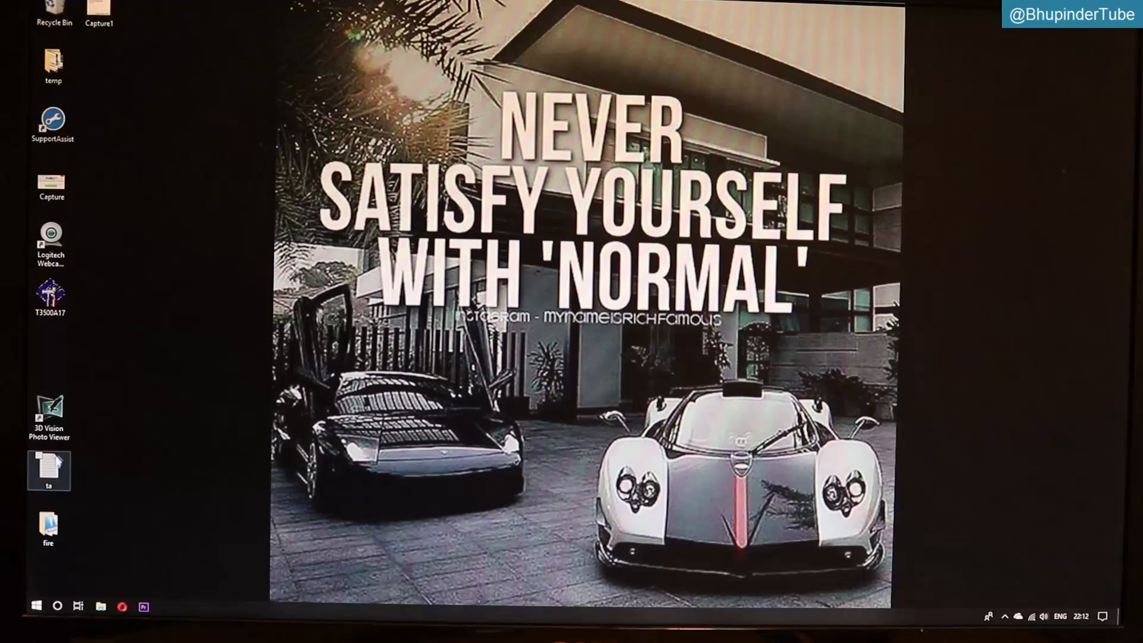
- Run T3500A17 from the desktop, triggering the Flash Access Denied warning
{"action": "left_click", "coordinate": [48, 415]}
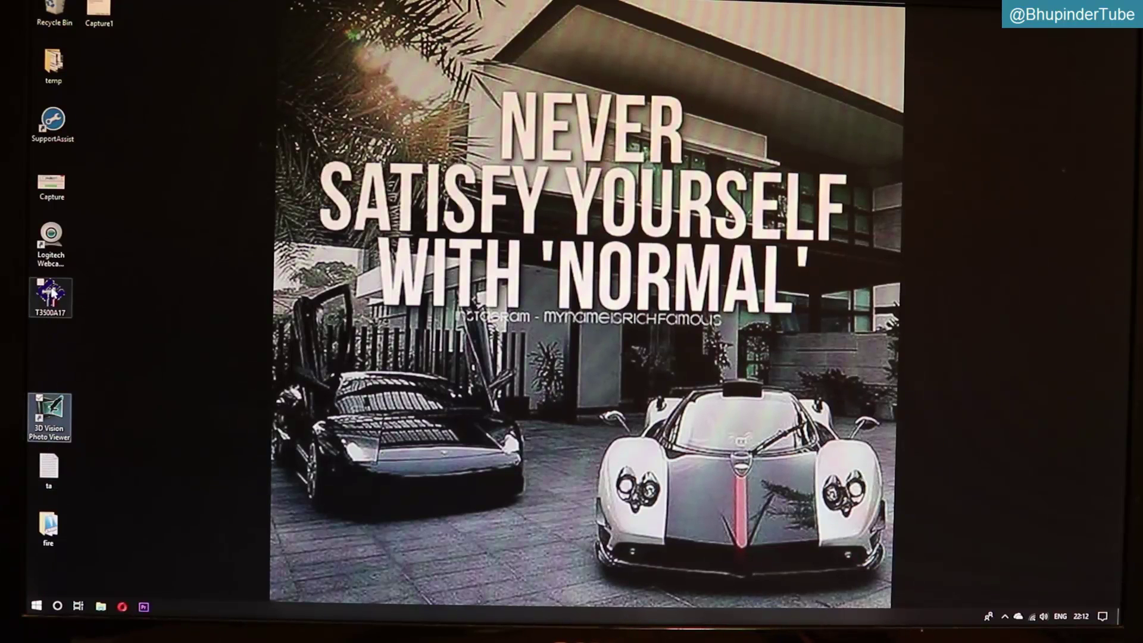
{"action": "mouse_move", "coordinate": [49, 298]}
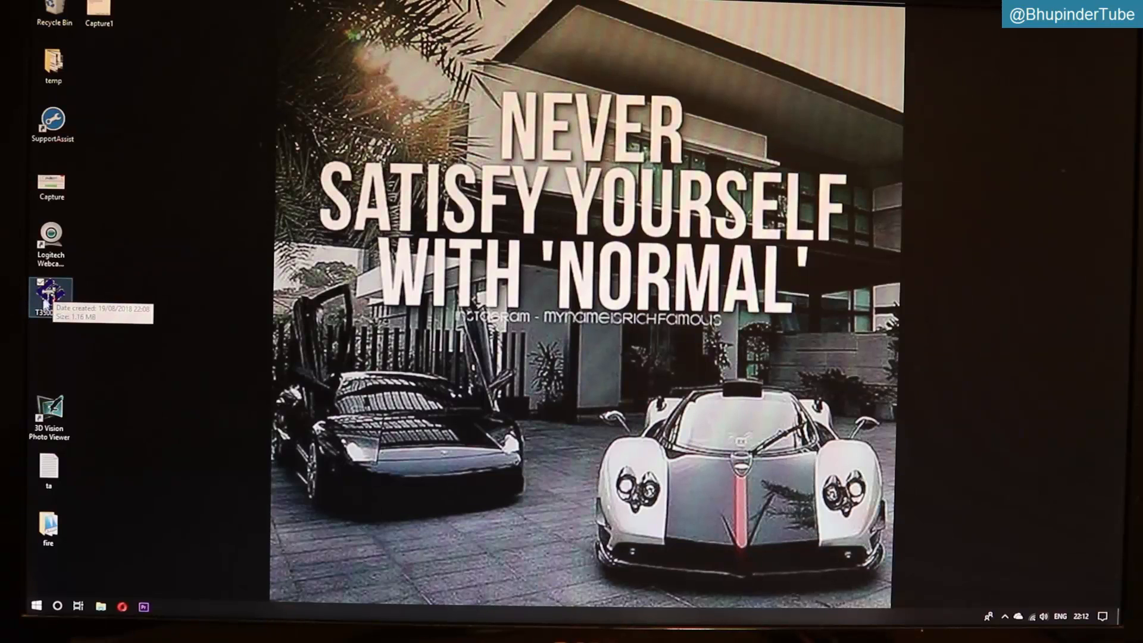
{"action": "mouse_move", "coordinate": [72, 331]}
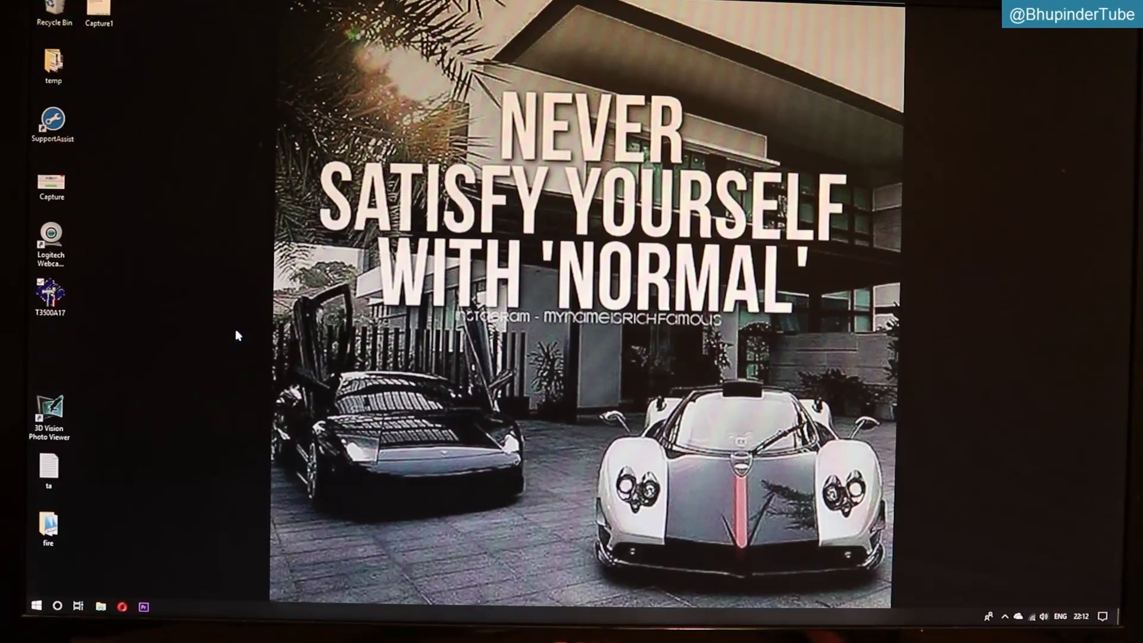
{"action": "double_click", "coordinate": [49, 295]}
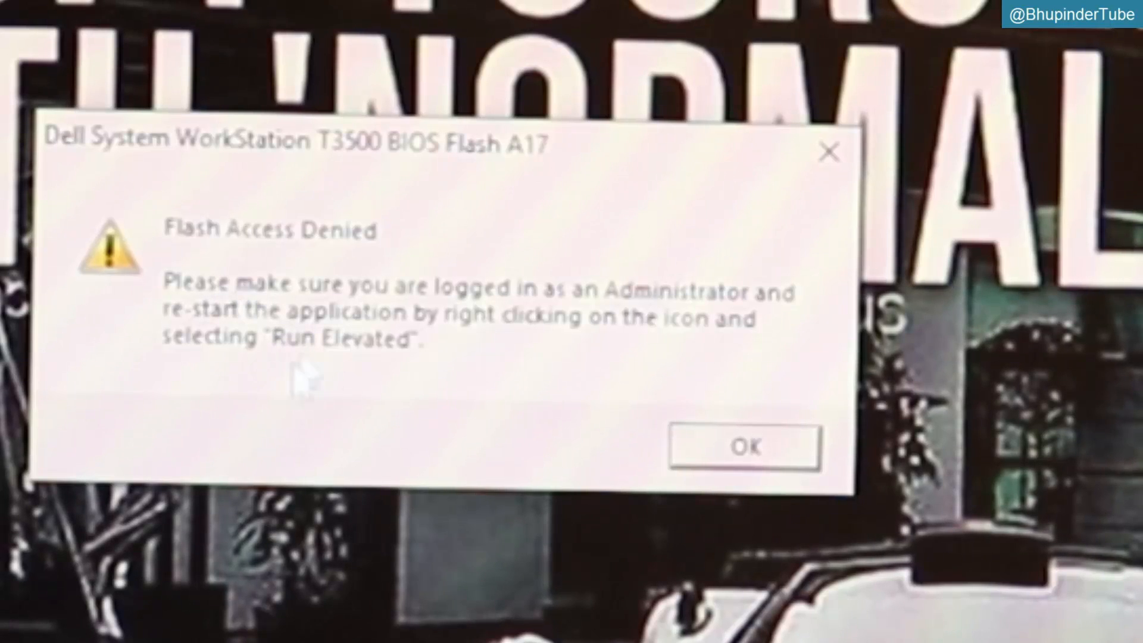
{"action": "mouse_move", "coordinate": [357, 321]}
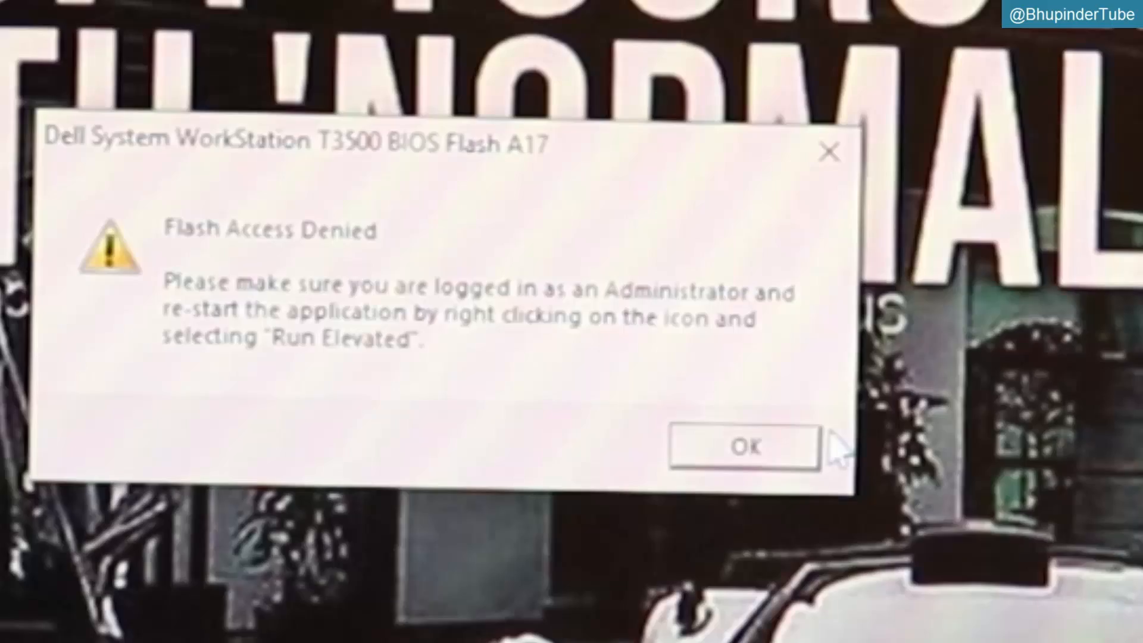
- Dismiss the Flash Access Denied warning and bring up the T3500A17 icon's options
{"action": "left_click", "coordinate": [743, 447]}
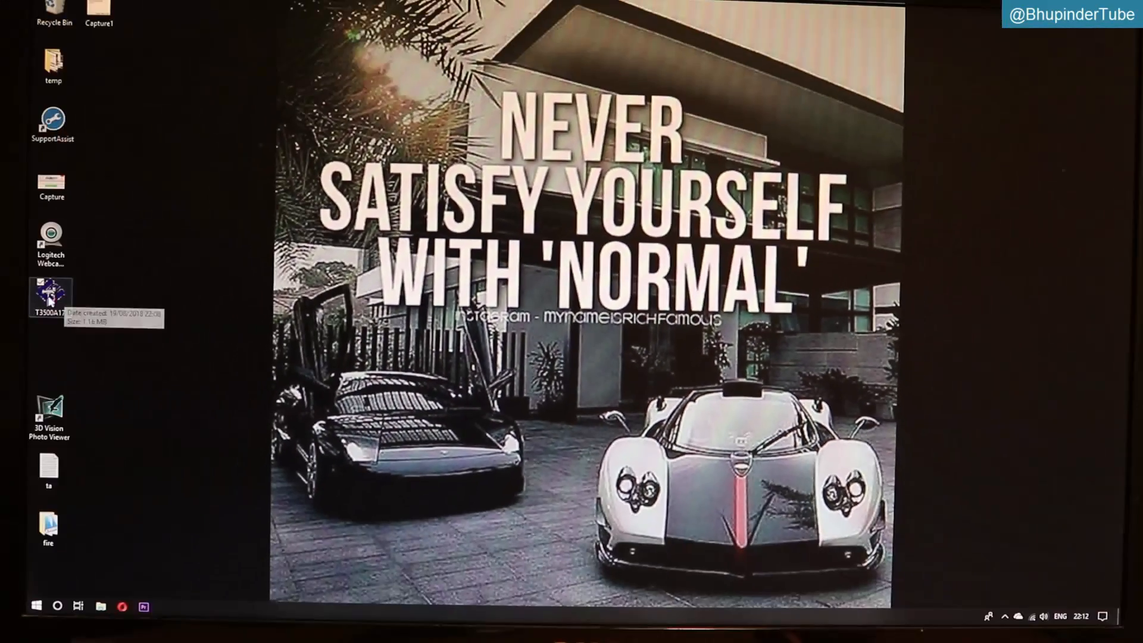
{"action": "right_click", "coordinate": [51, 295]}
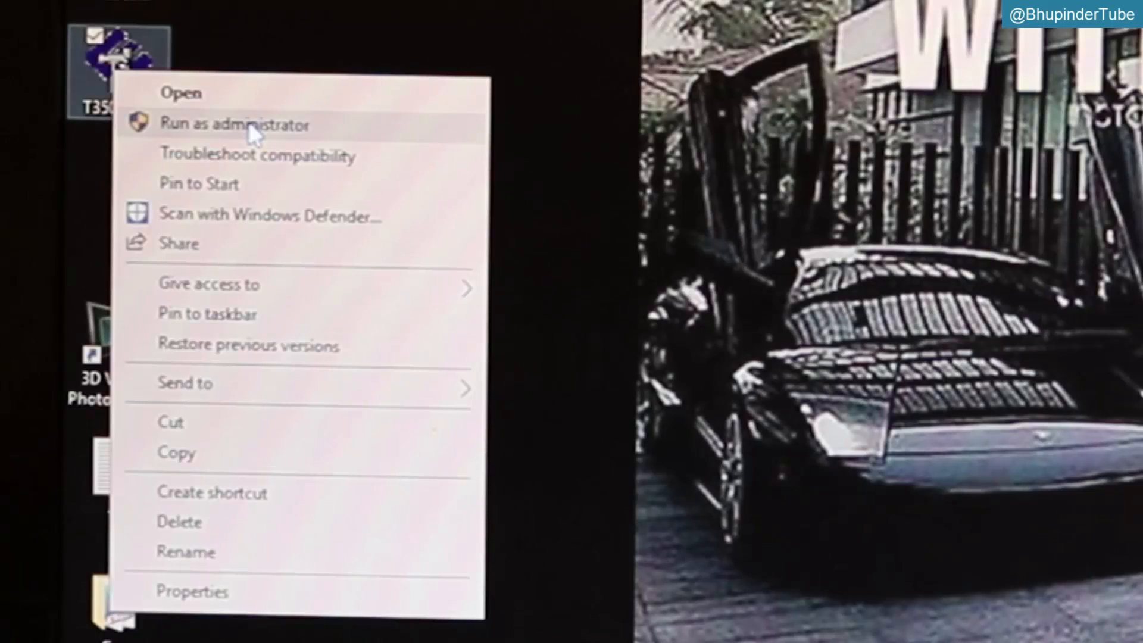
- Run T3500A17 as administrator and approve User Account Control
{"action": "left_click", "coordinate": [233, 124]}
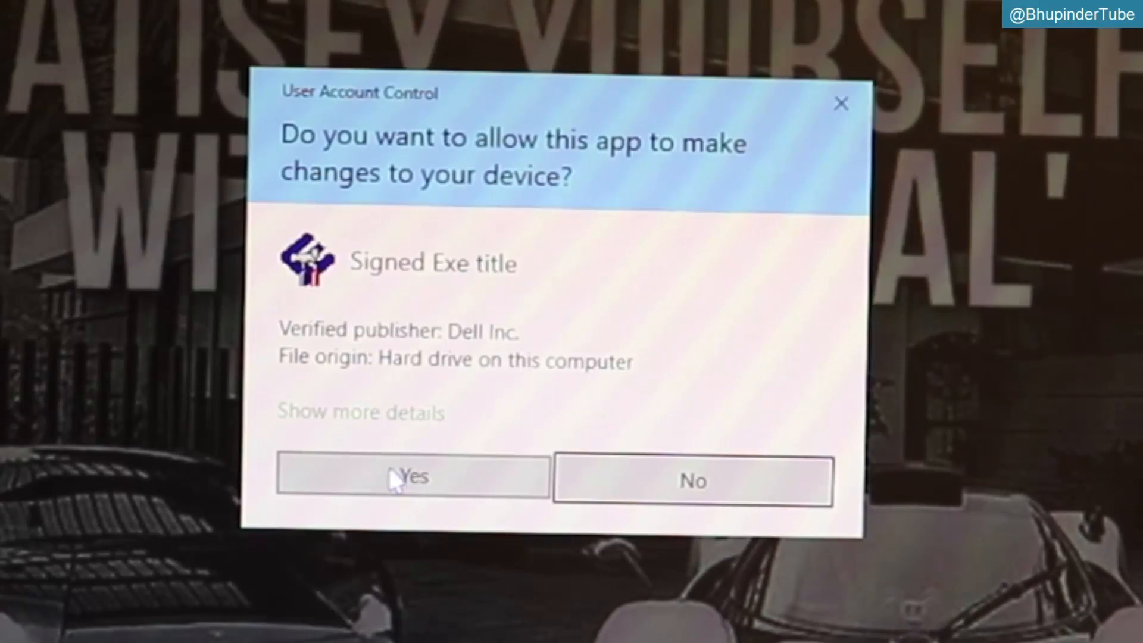
{"action": "left_click", "coordinate": [413, 477]}
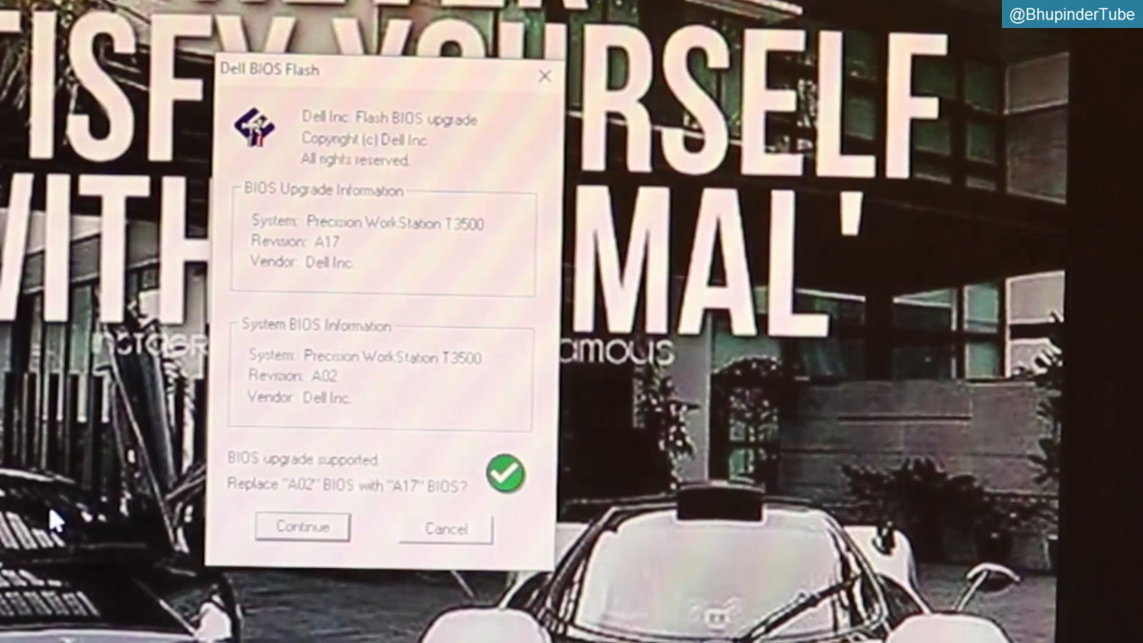
{"action": "mouse_move", "coordinate": [382, 305]}
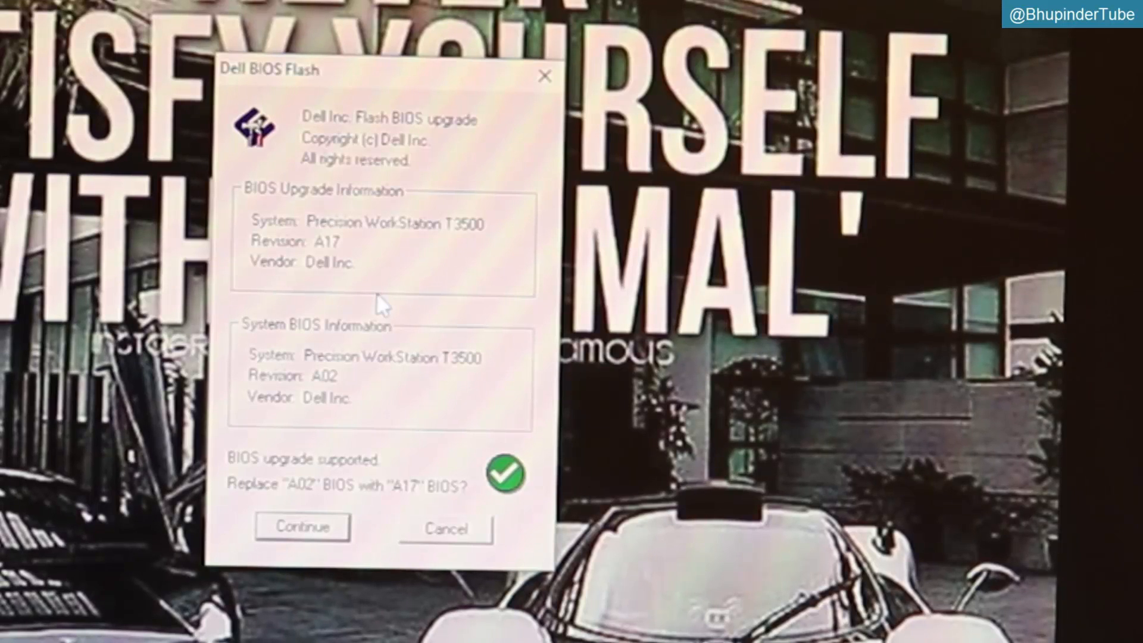
{"action": "mouse_move", "coordinate": [357, 262]}
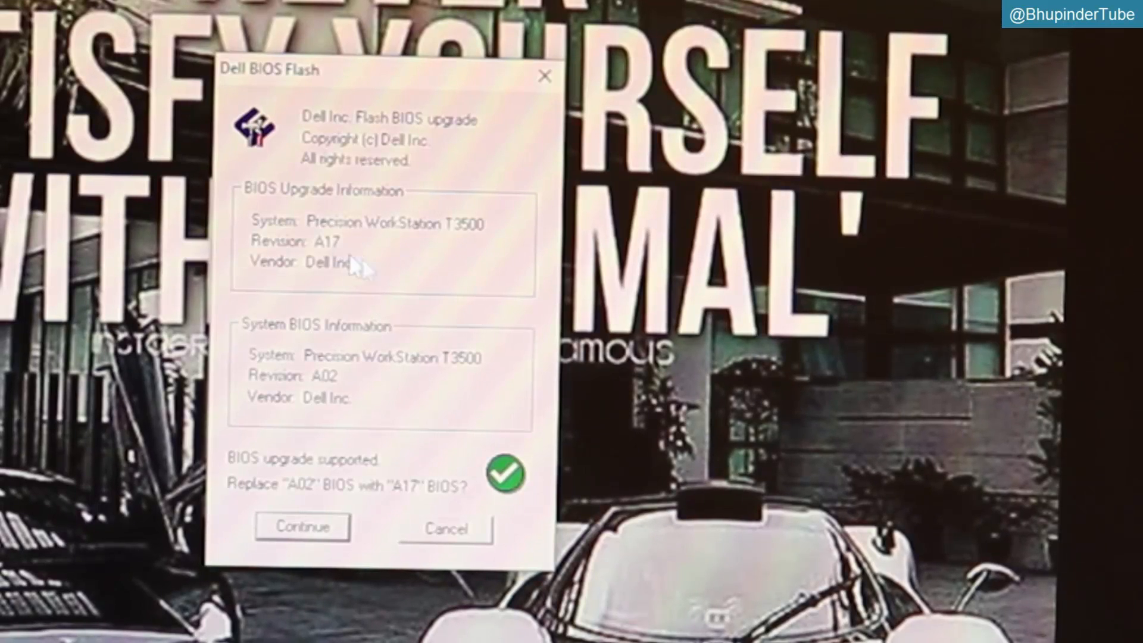
{"action": "mouse_move", "coordinate": [481, 259]}
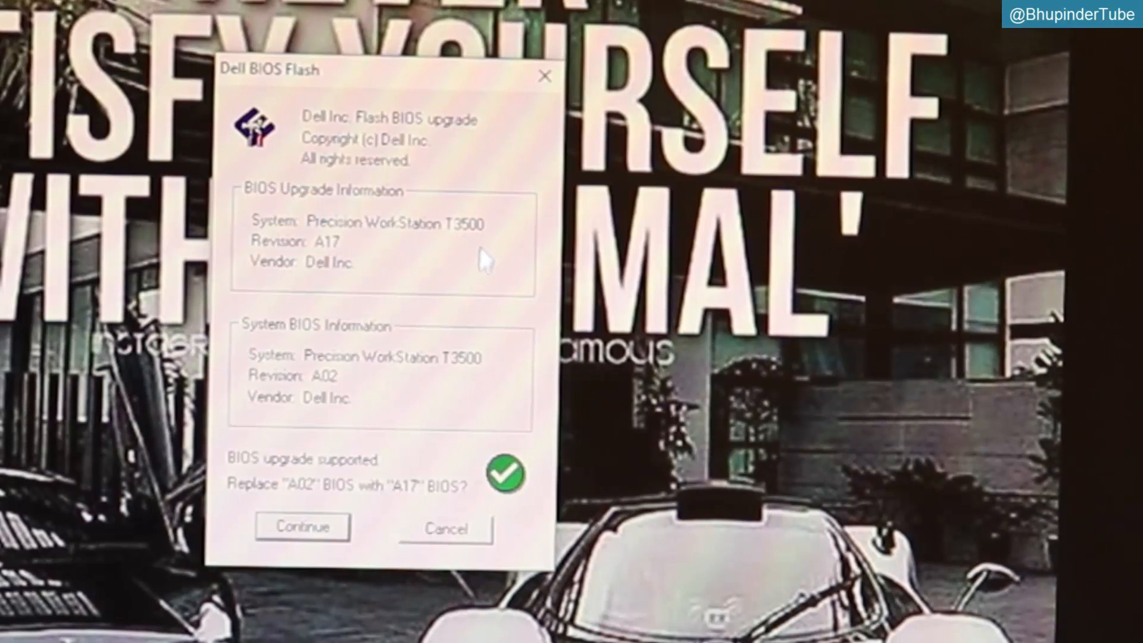
{"action": "mouse_move", "coordinate": [309, 419]}
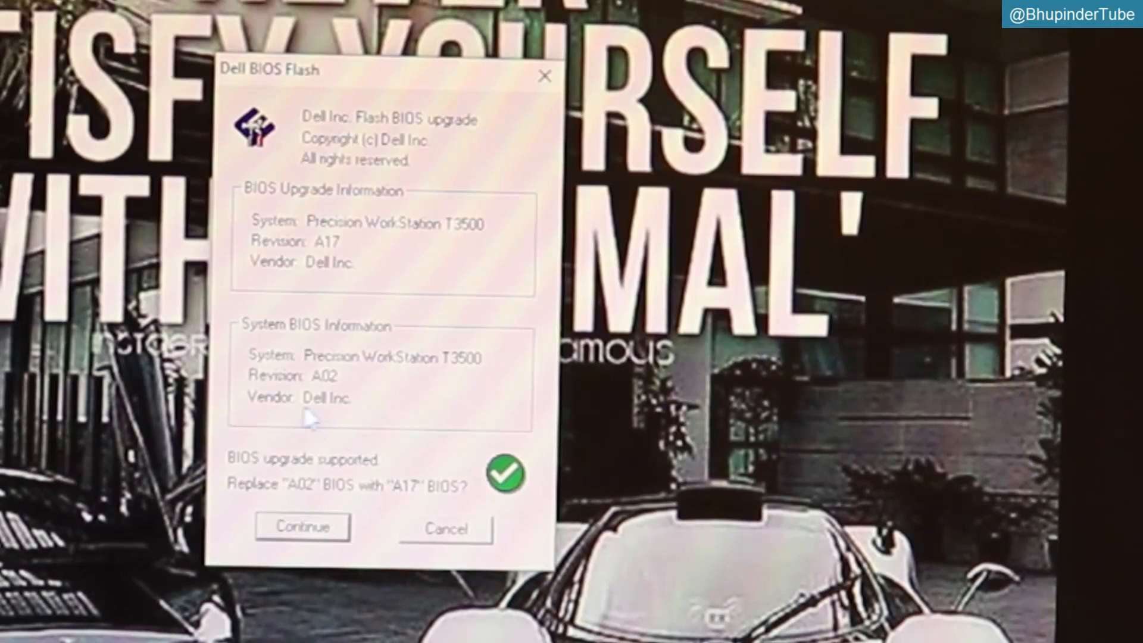
{"action": "mouse_move", "coordinate": [346, 434]}
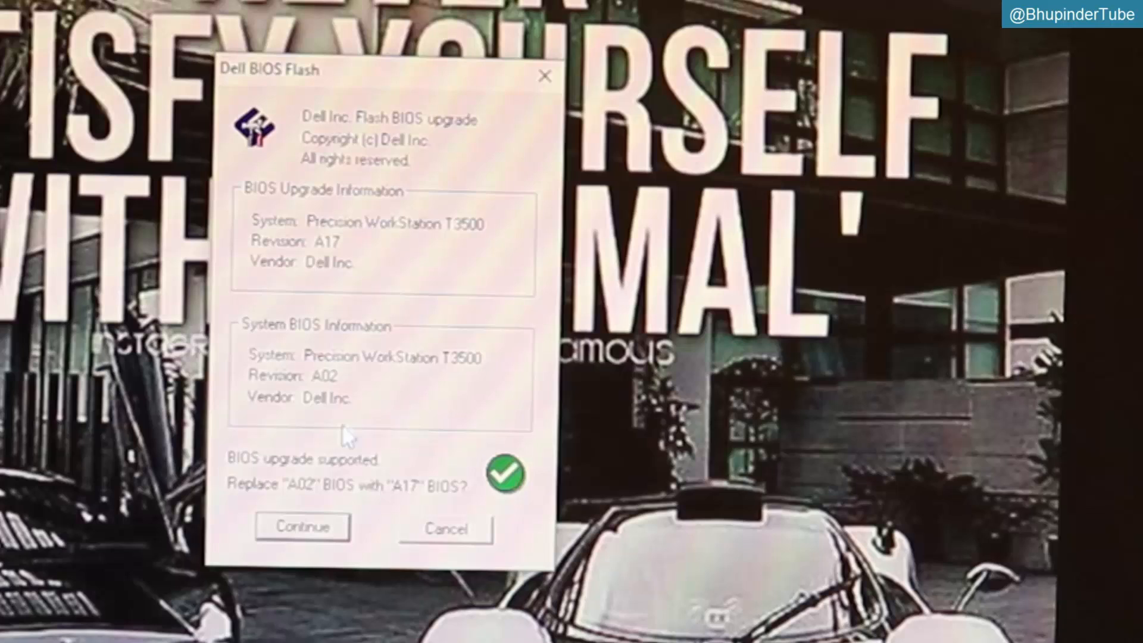
{"action": "mouse_move", "coordinate": [310, 540]}
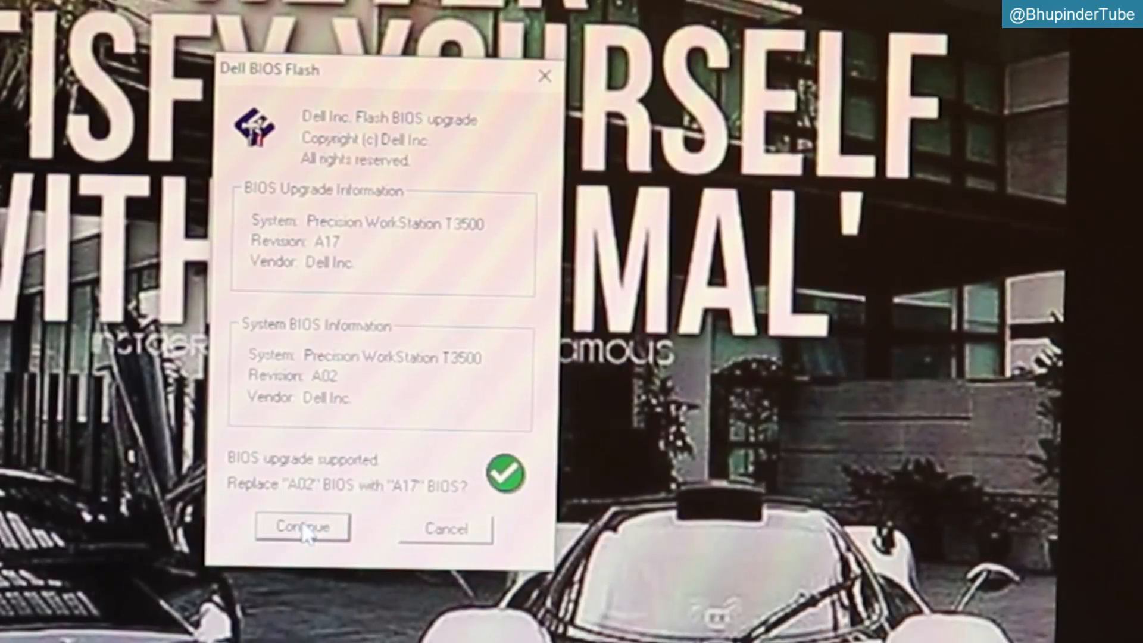
{"action": "mouse_move", "coordinate": [351, 488]}
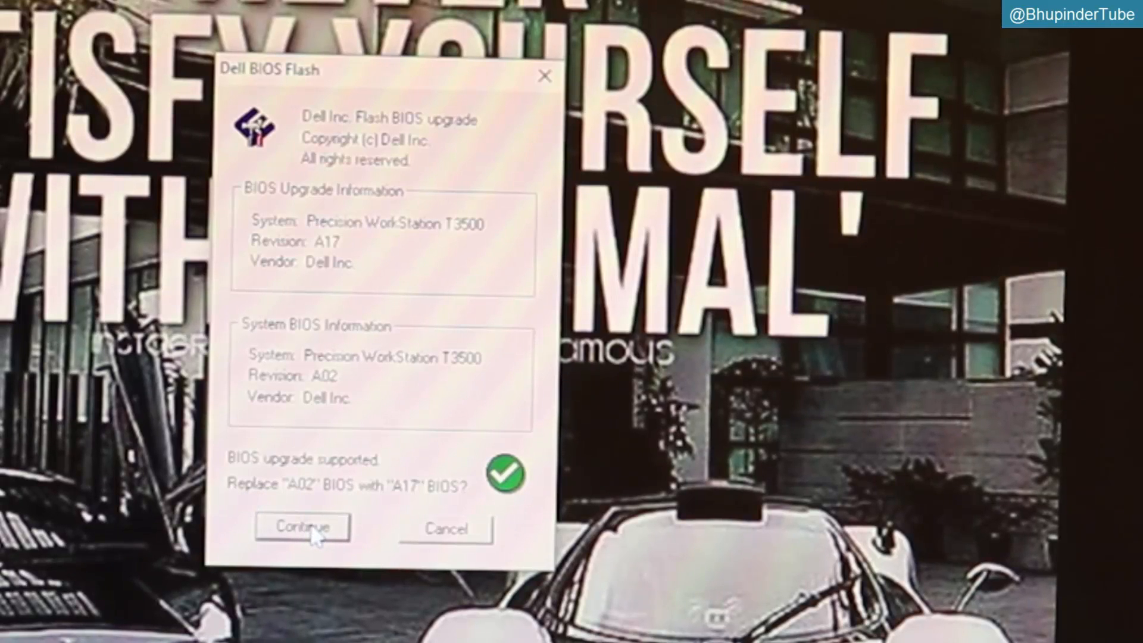
- Continue past the BIOS upgrade summary to replace version A02 with A17
{"action": "left_click", "coordinate": [302, 527]}
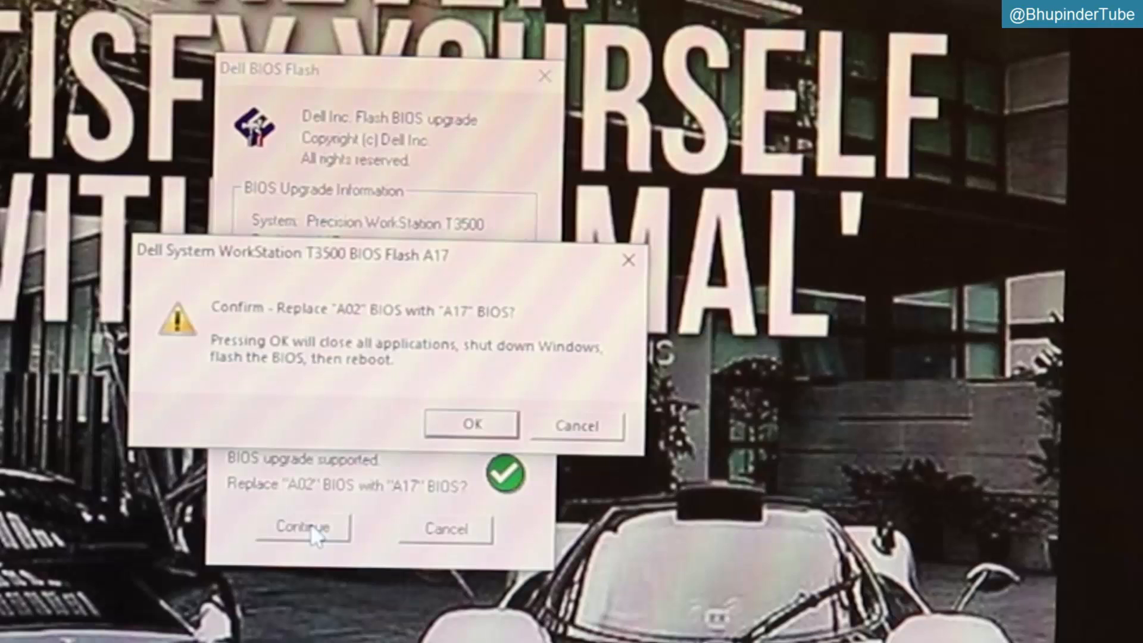
{"action": "mouse_move", "coordinate": [412, 335]}
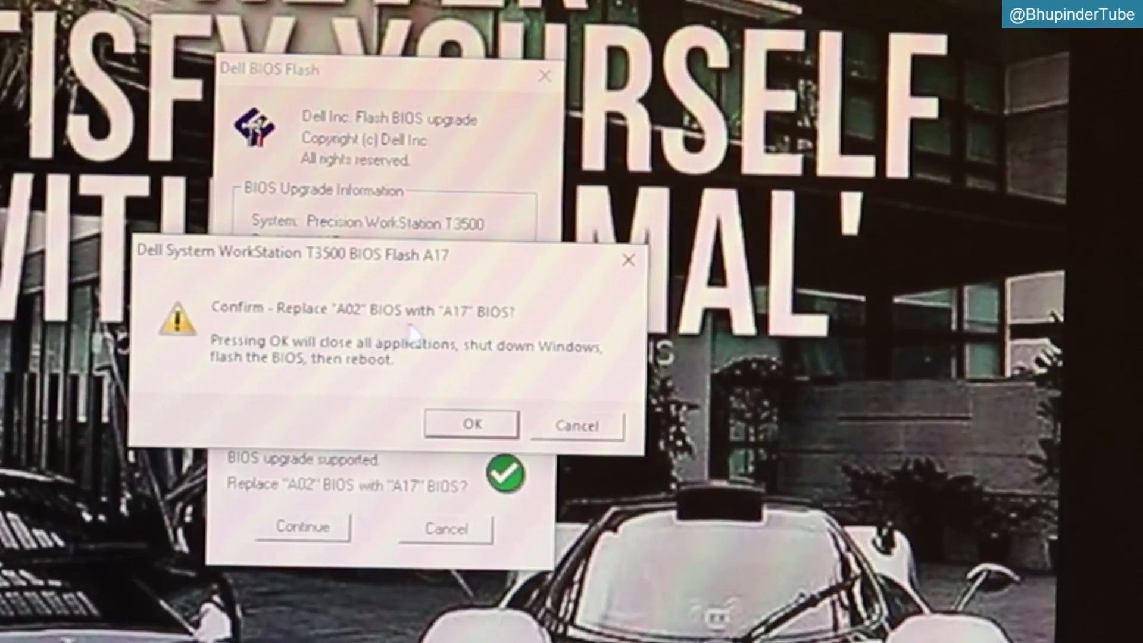
{"action": "mouse_move", "coordinate": [488, 339]}
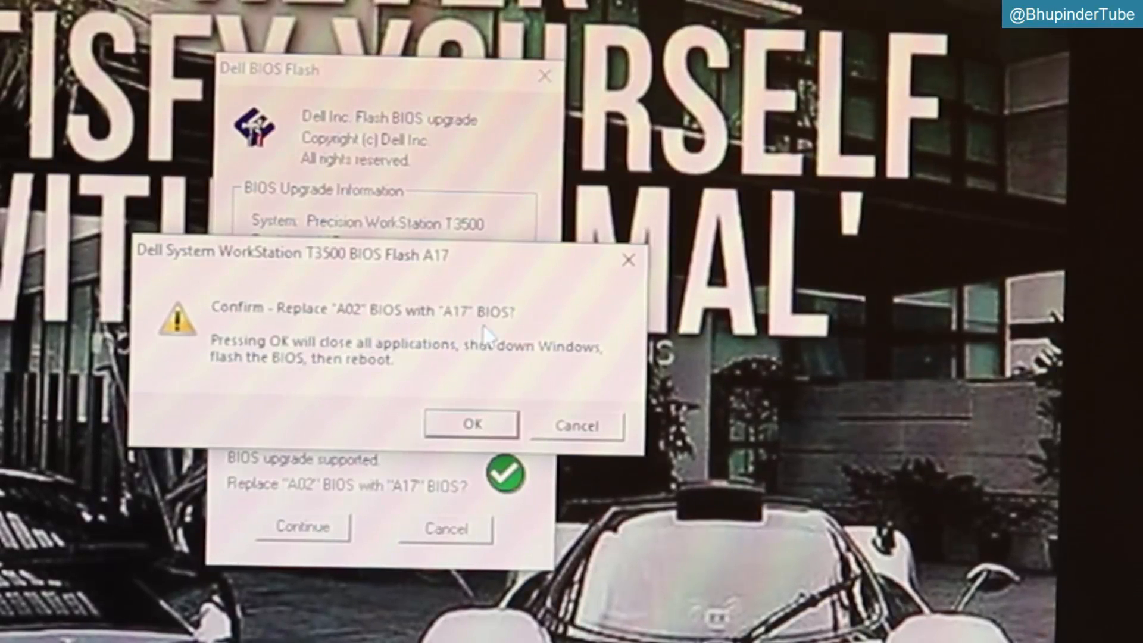
{"action": "mouse_move", "coordinate": [335, 368]}
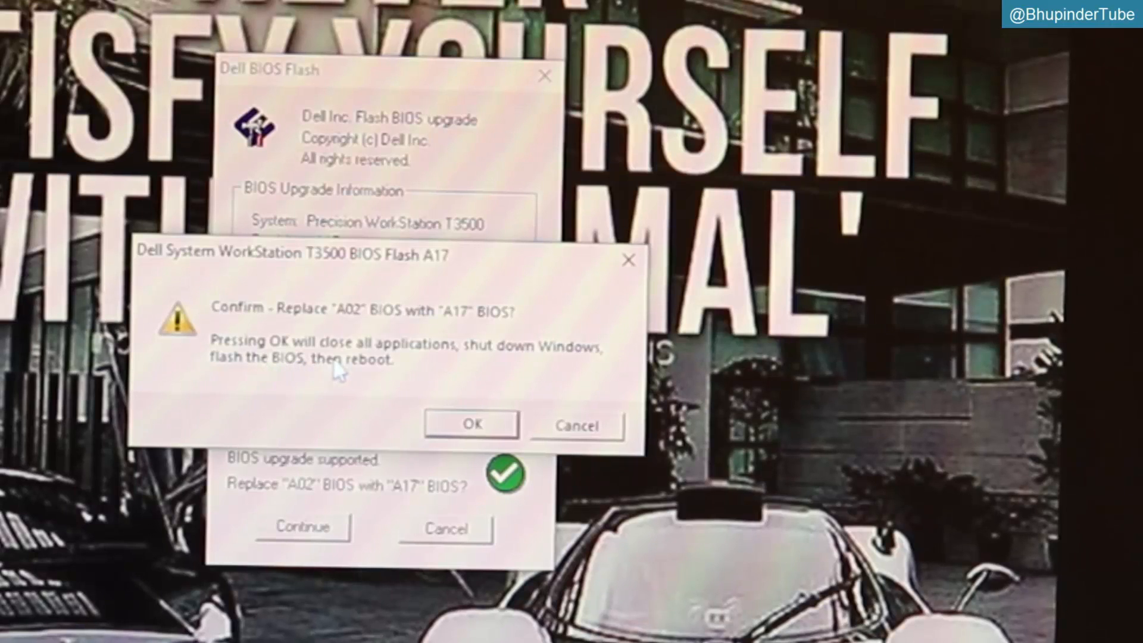
{"action": "mouse_move", "coordinate": [535, 377]}
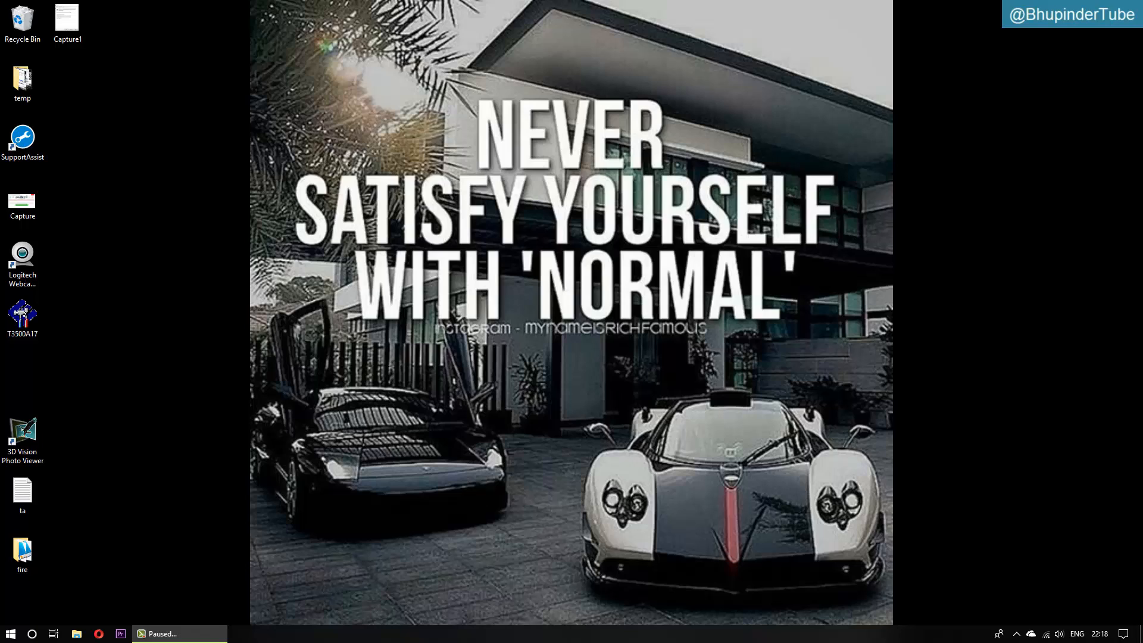
- Search the Start menu for 'sys' to launch System Information
{"action": "left_click", "coordinate": [161, 633]}
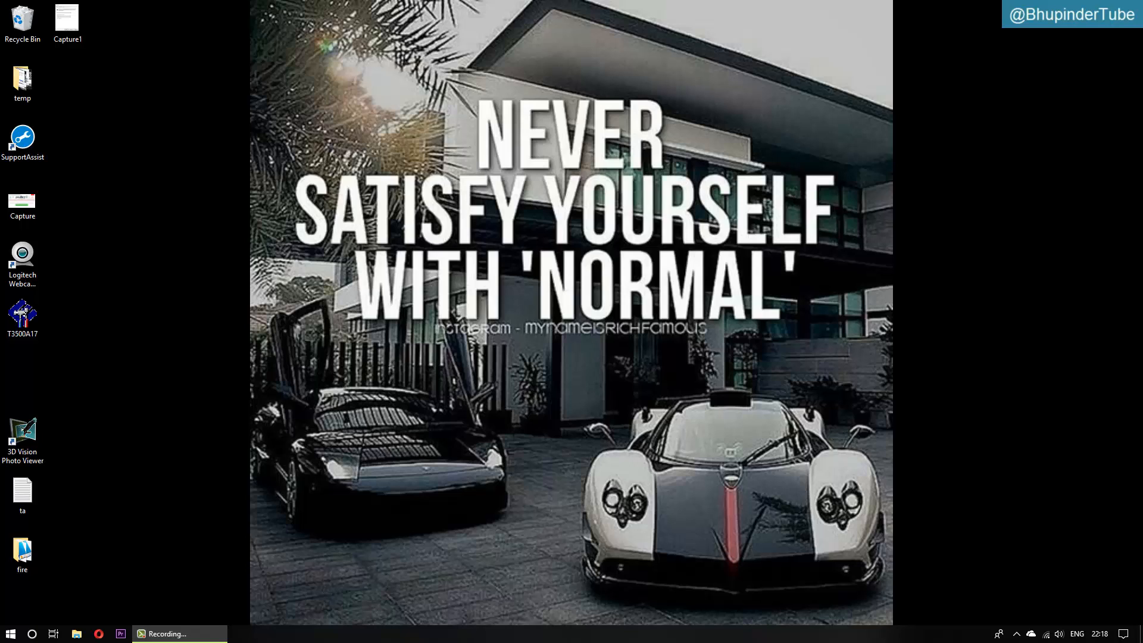
{"action": "left_click", "coordinate": [10, 632]}
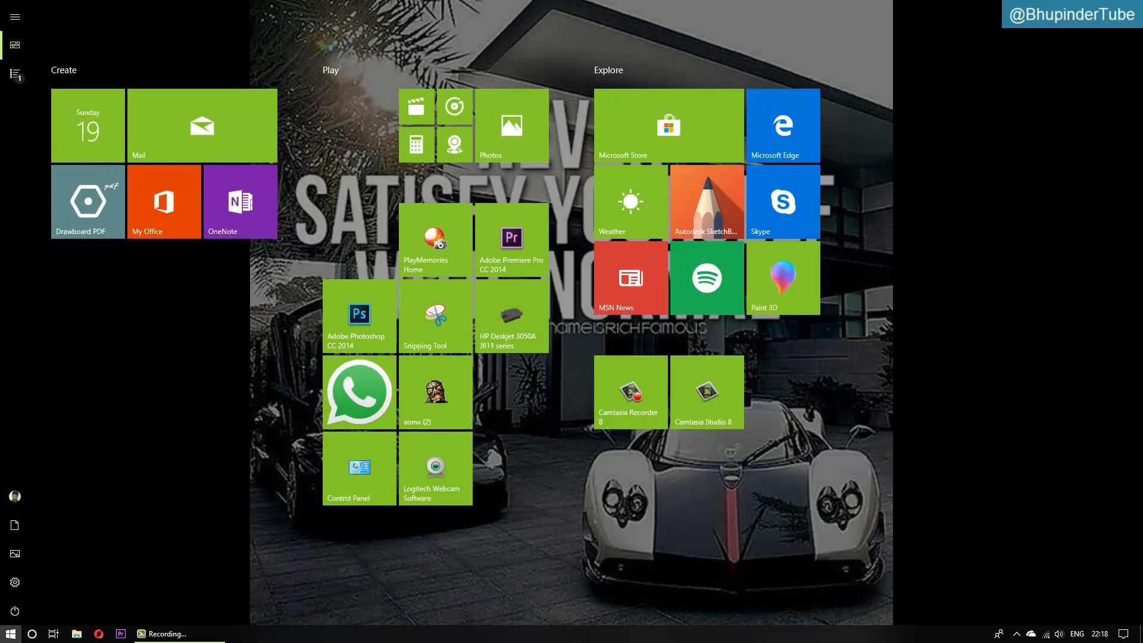
{"action": "type", "text": "sys"}
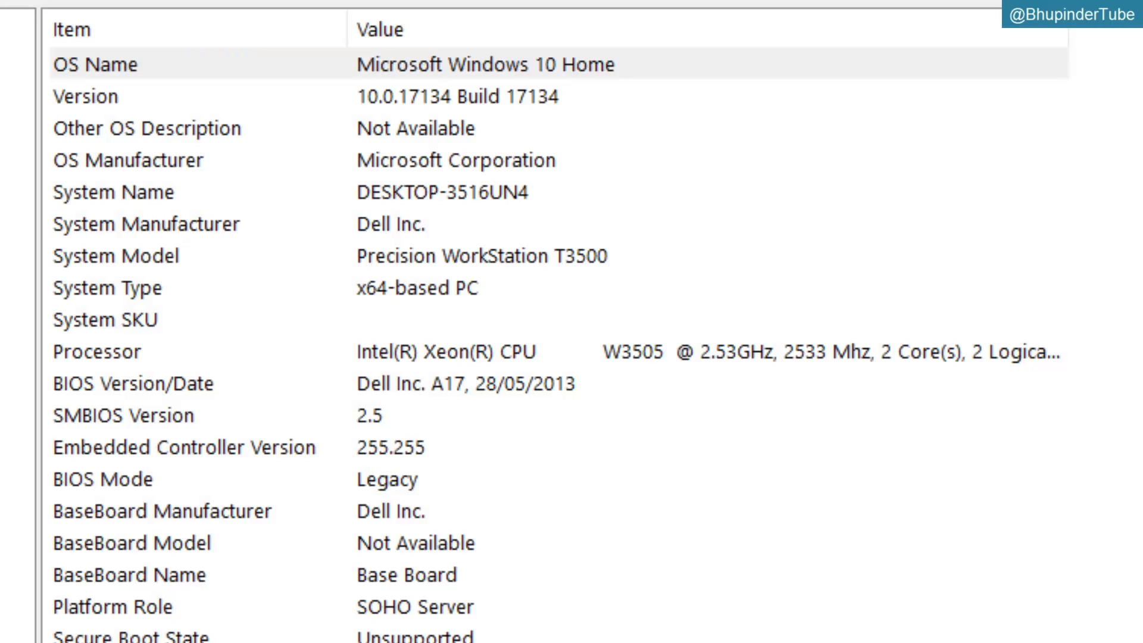
{"action": "mouse_move", "coordinate": [114, 408]}
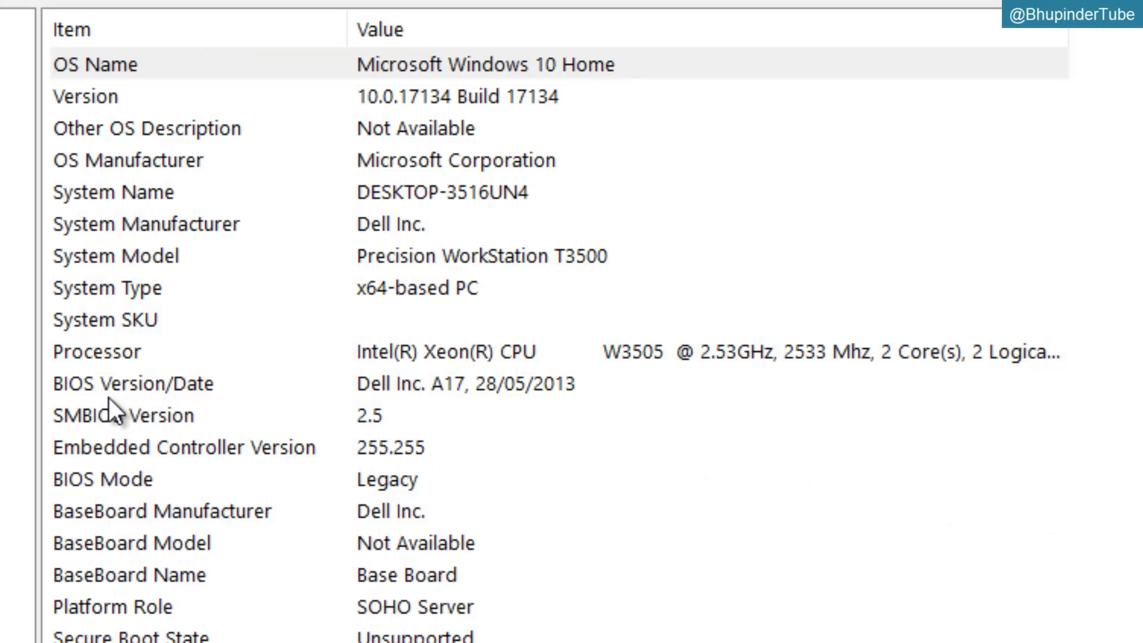
{"action": "mouse_move", "coordinate": [422, 404]}
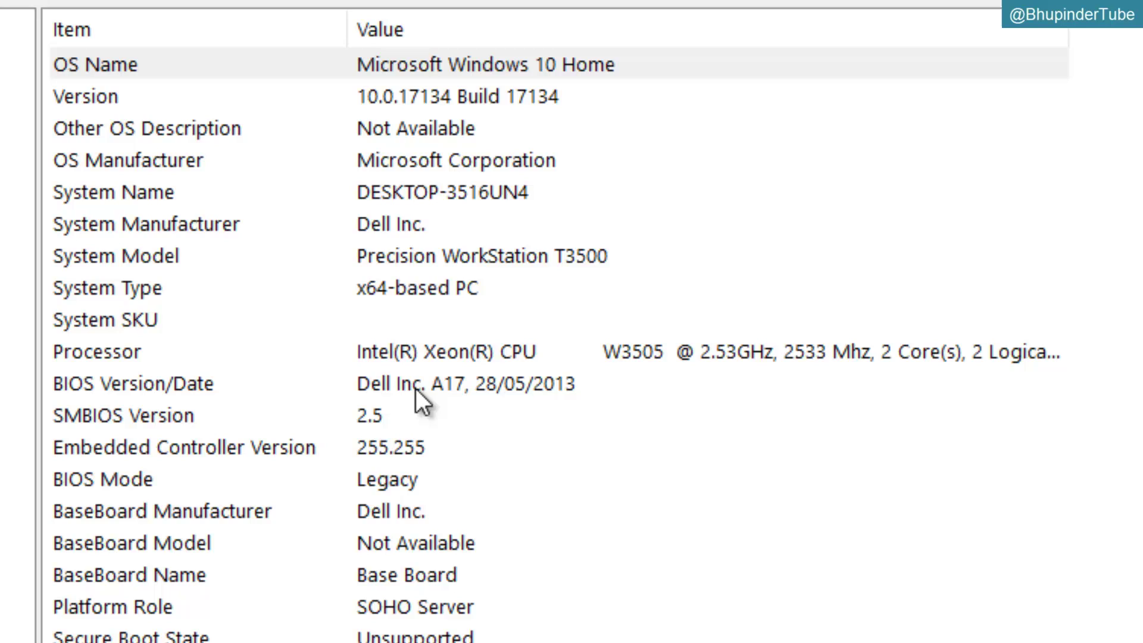
{"action": "mouse_move", "coordinate": [467, 408]}
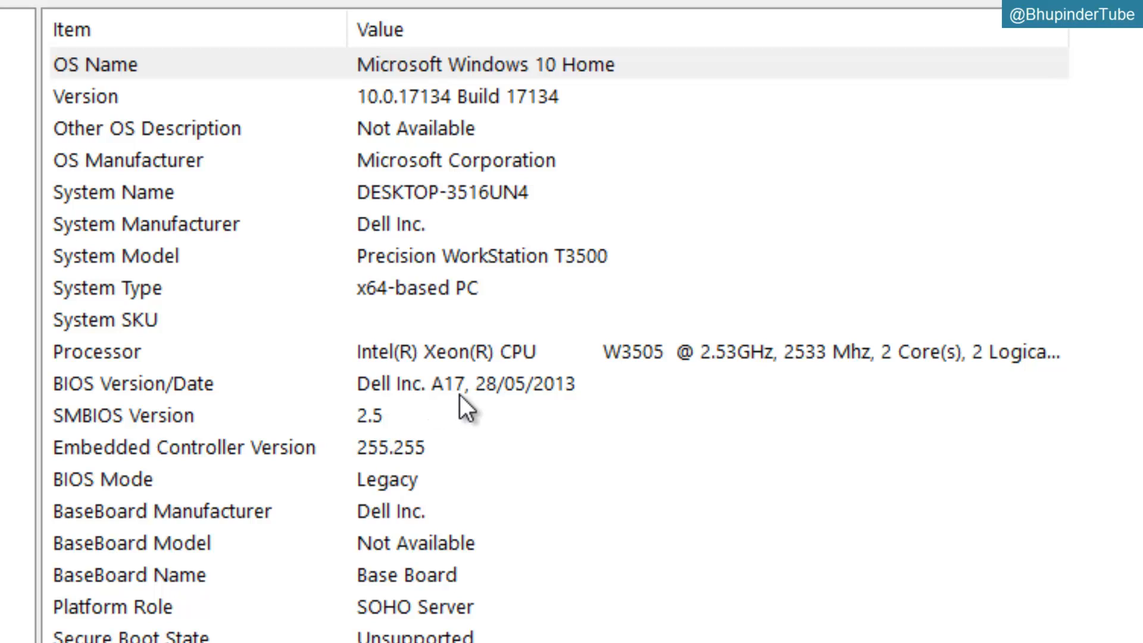
{"action": "mouse_move", "coordinate": [574, 408]}
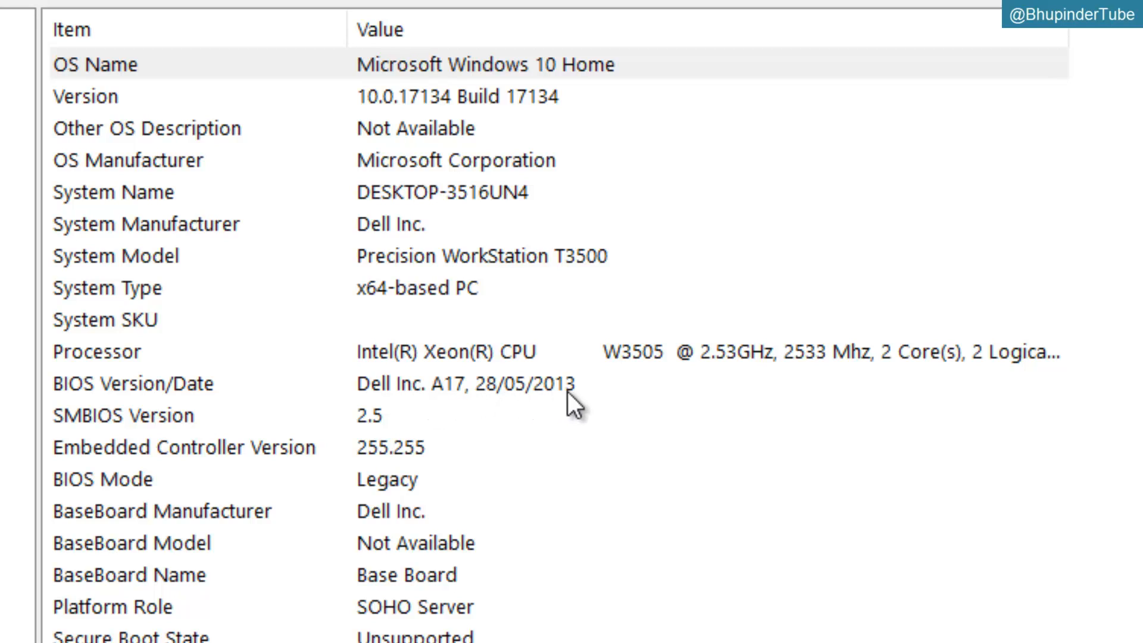